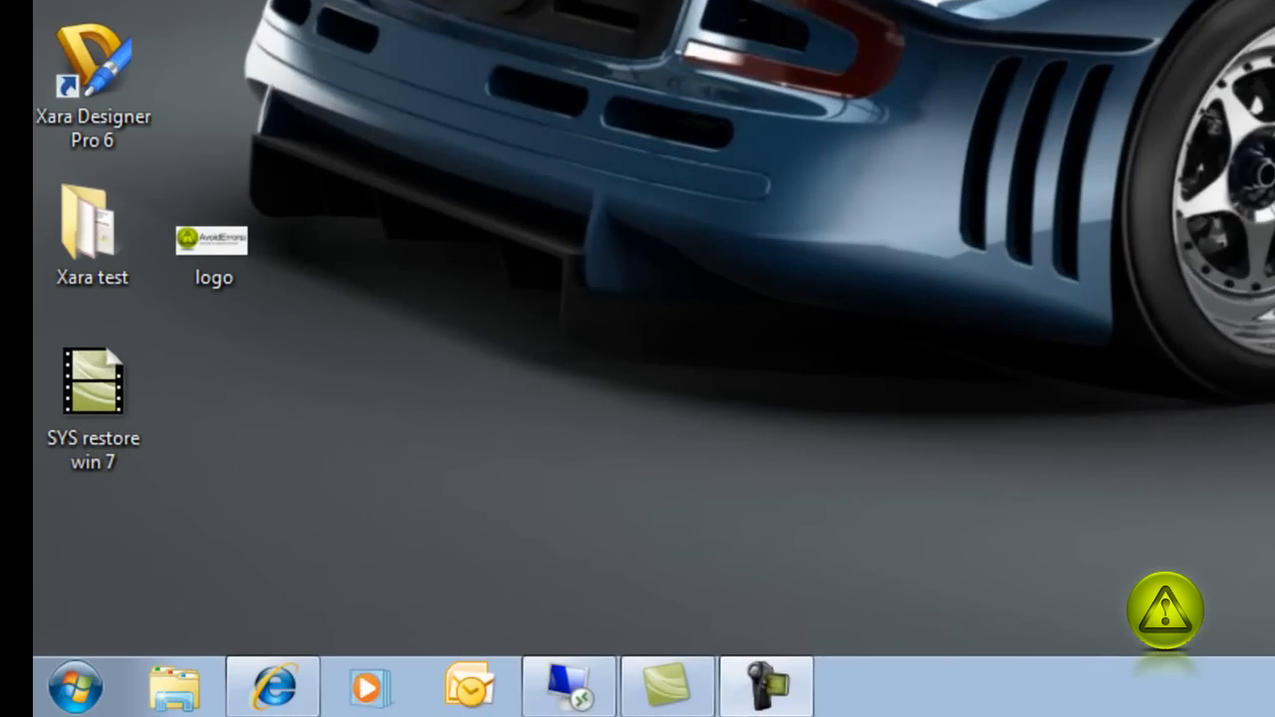
- Review the computer name, workgroup and activation status in Computer Properties
left_click(74, 685)
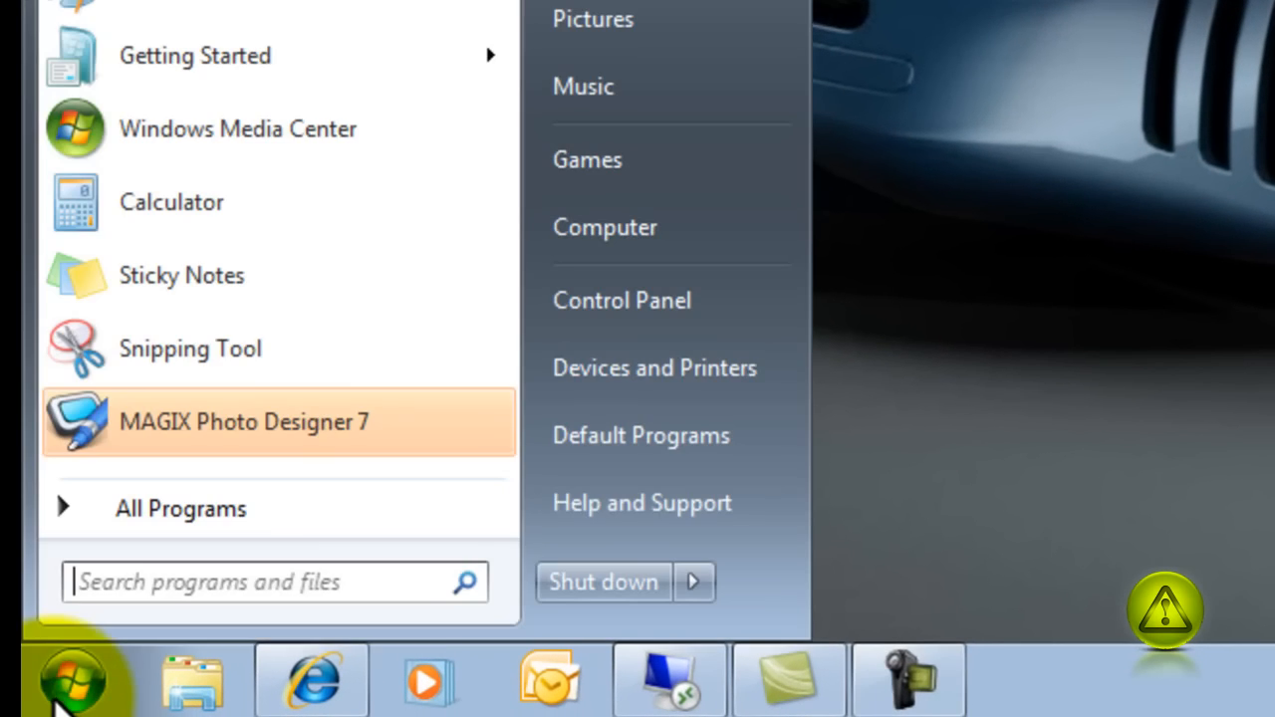
mouse_move(617, 30)
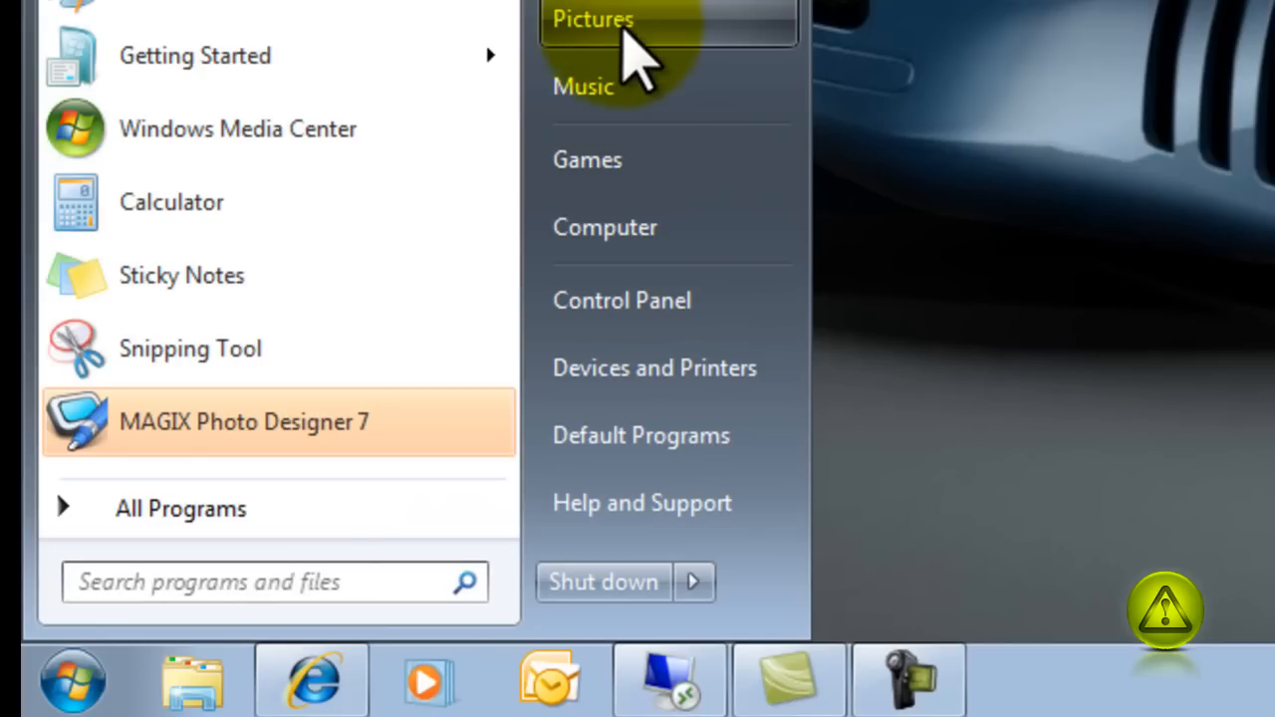
right_click(605, 227)
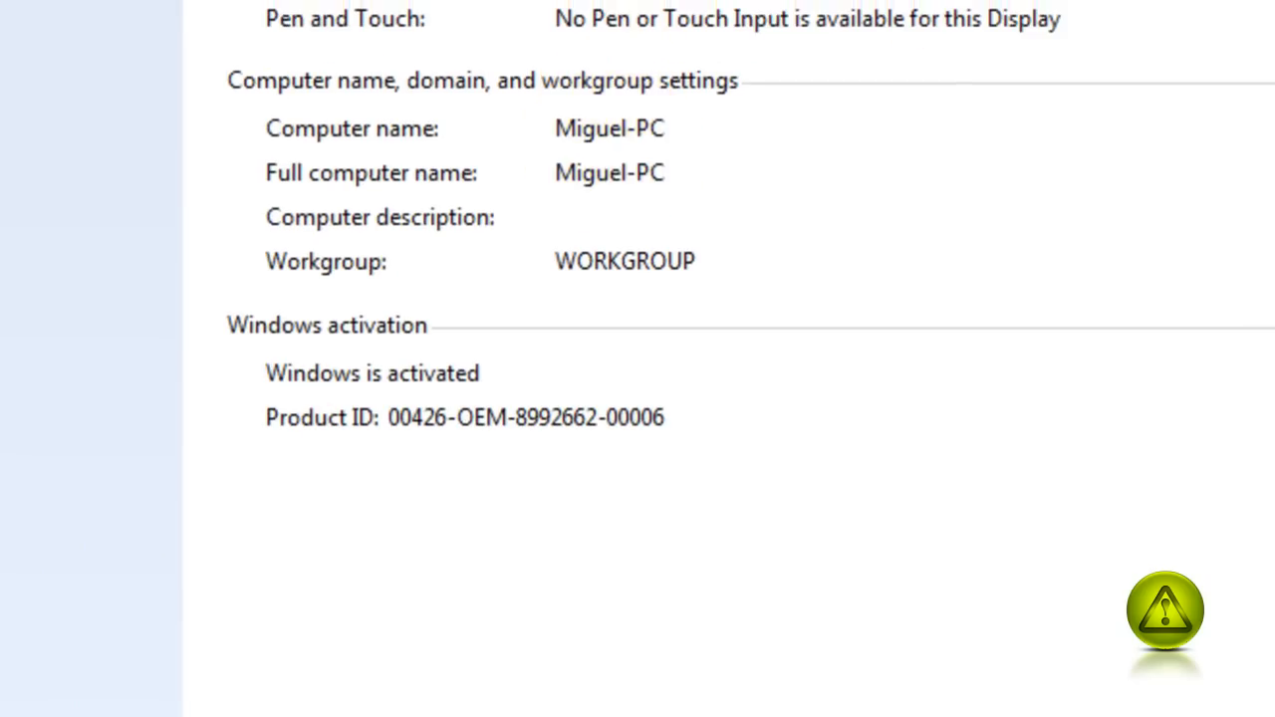
left_click(48, 679)
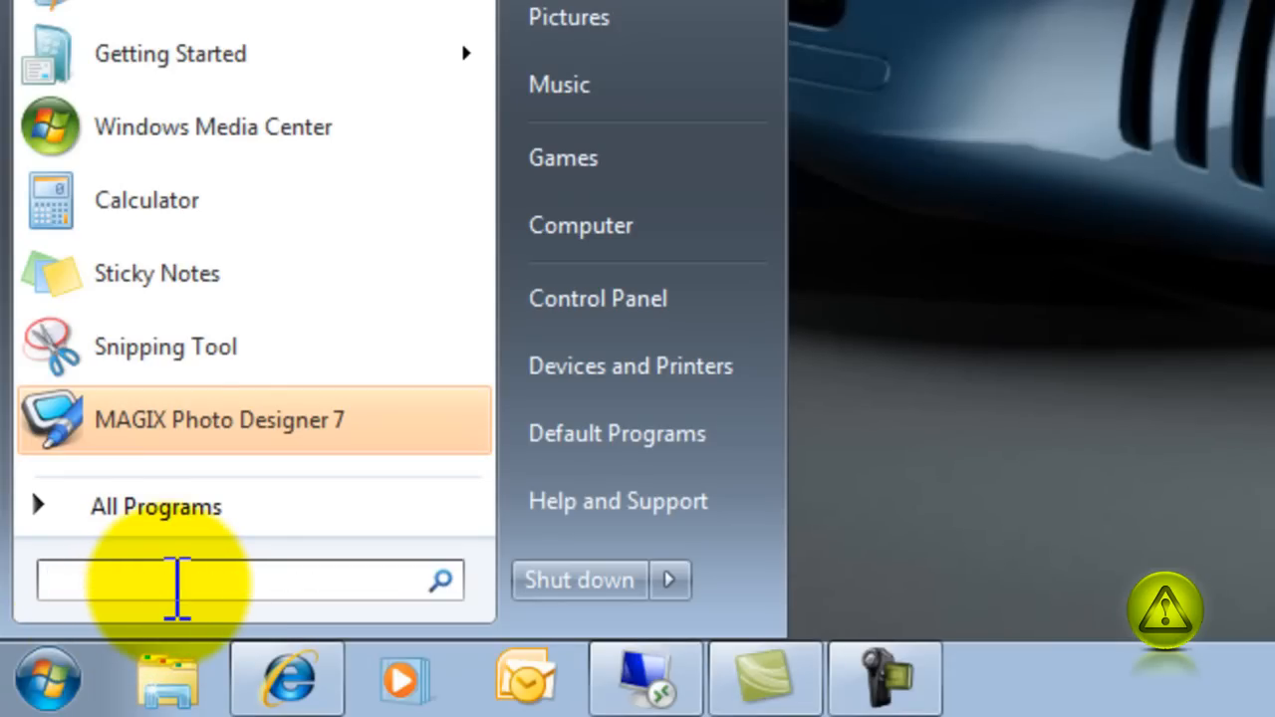
- Launch cmd from the Run dialog found by searching 'run' in Start
type("run")
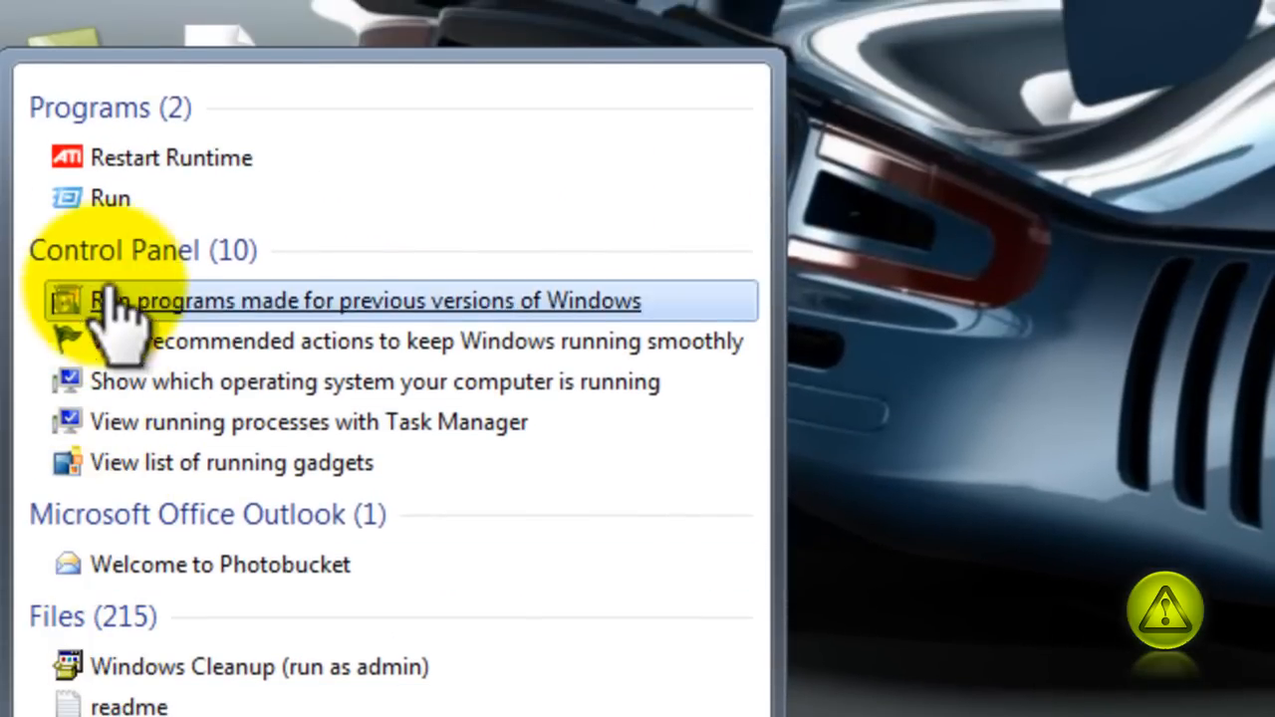
left_click(109, 197)
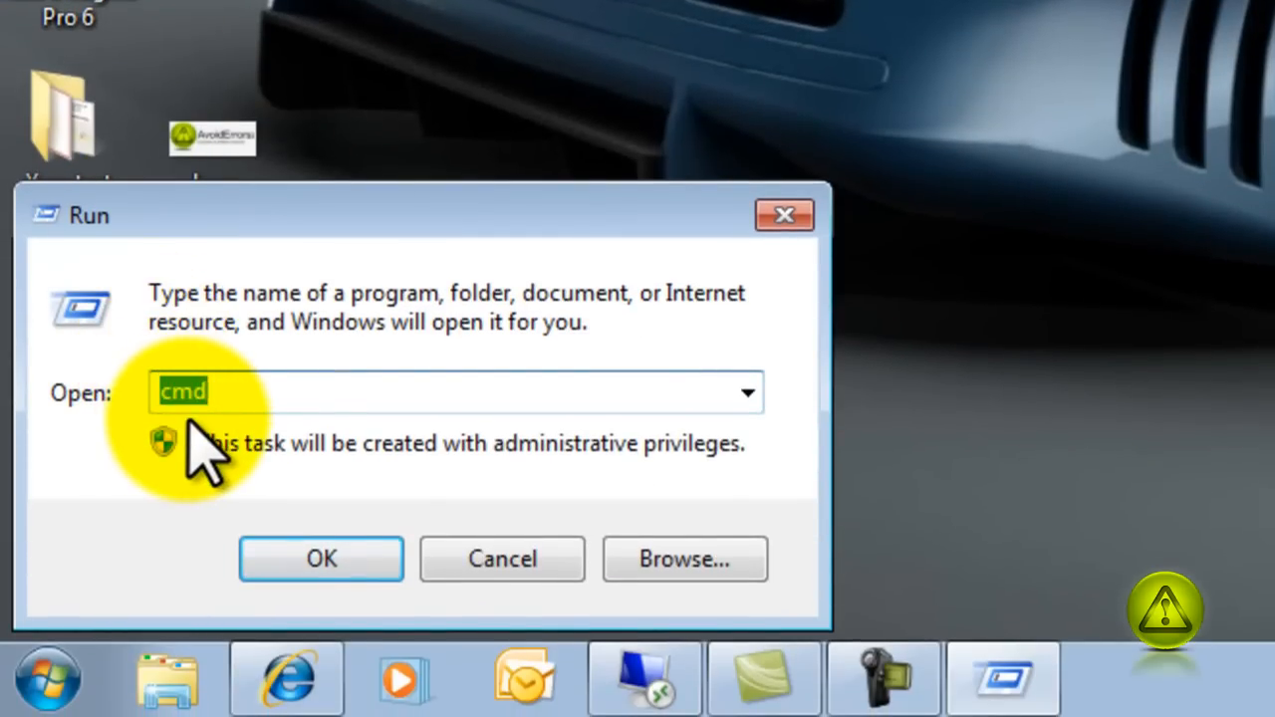
left_click(320, 558)
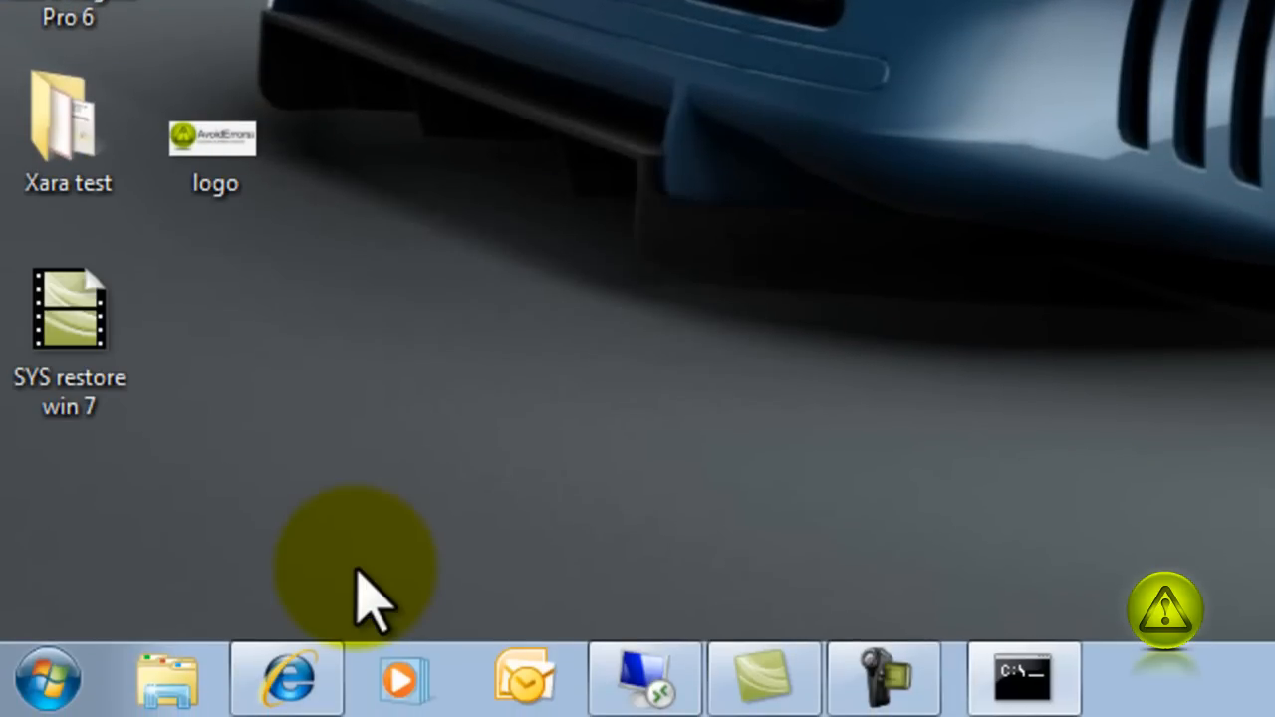
- Run ipconfig to view IPv4 192.168.1.100 and gateway 192.168.1.1
left_click(1022, 678)
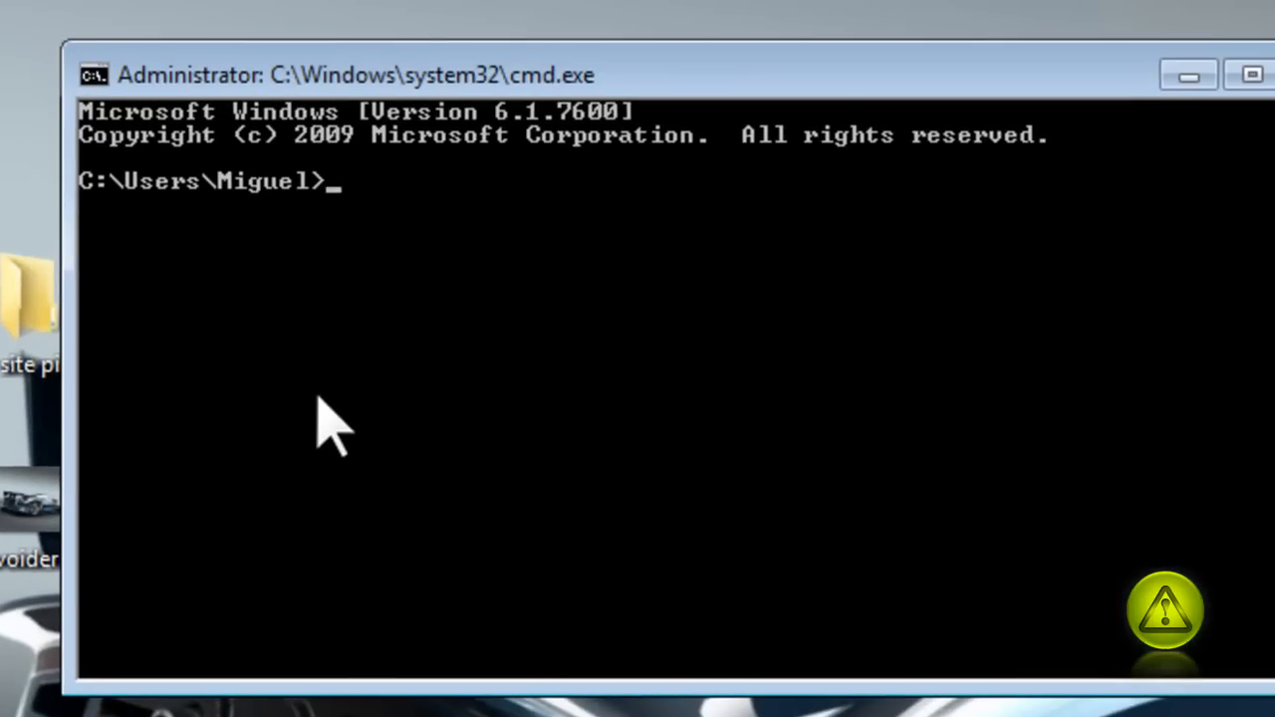
type("ipcon")
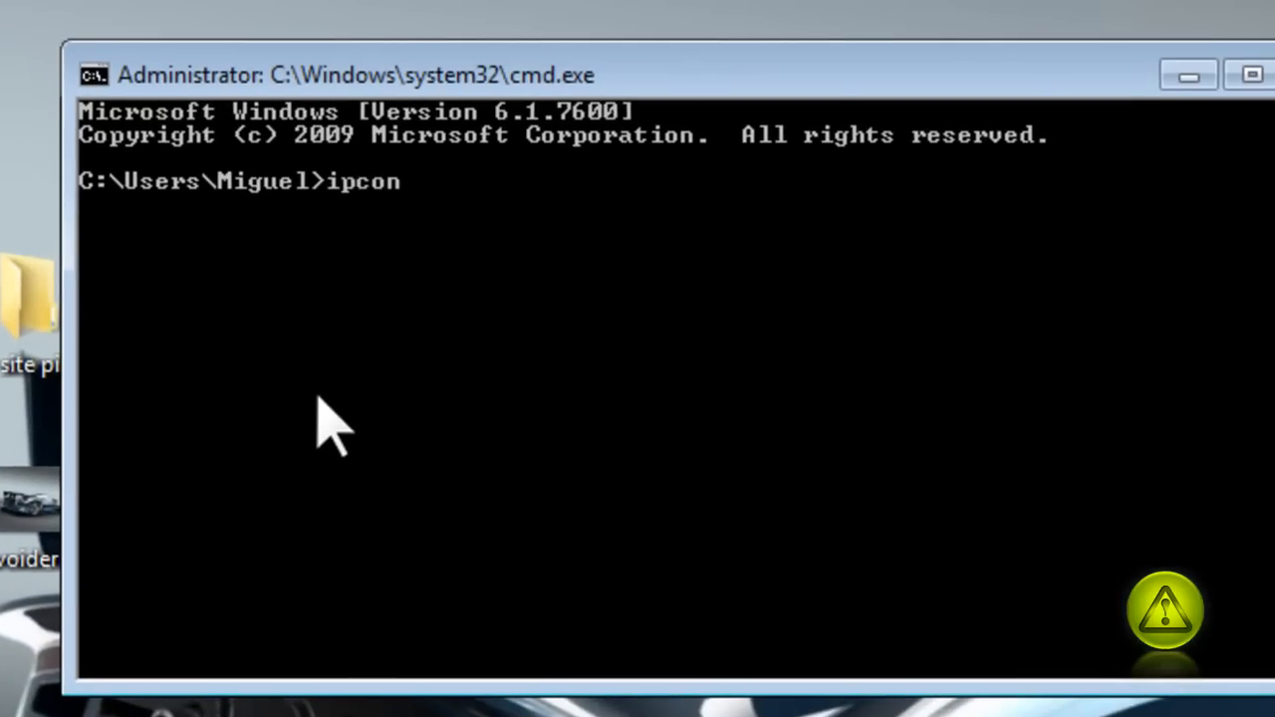
type("fig")
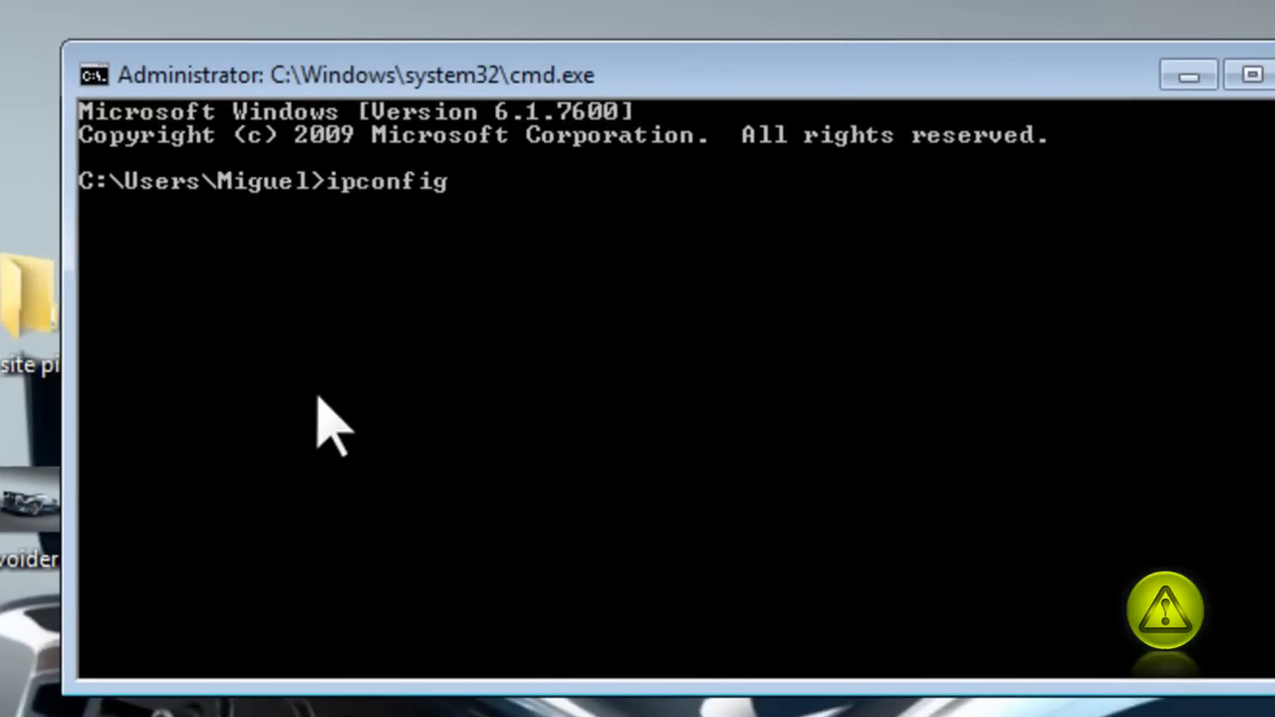
key("Return")
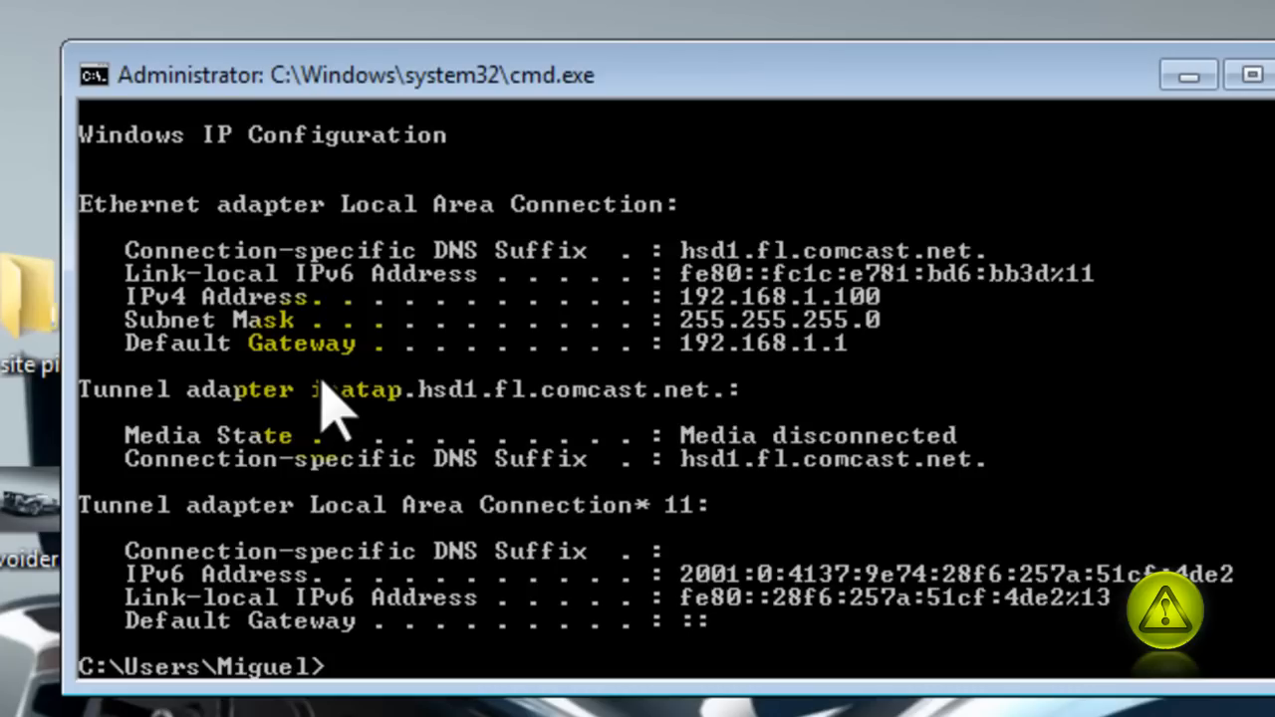
mouse_move(777, 308)
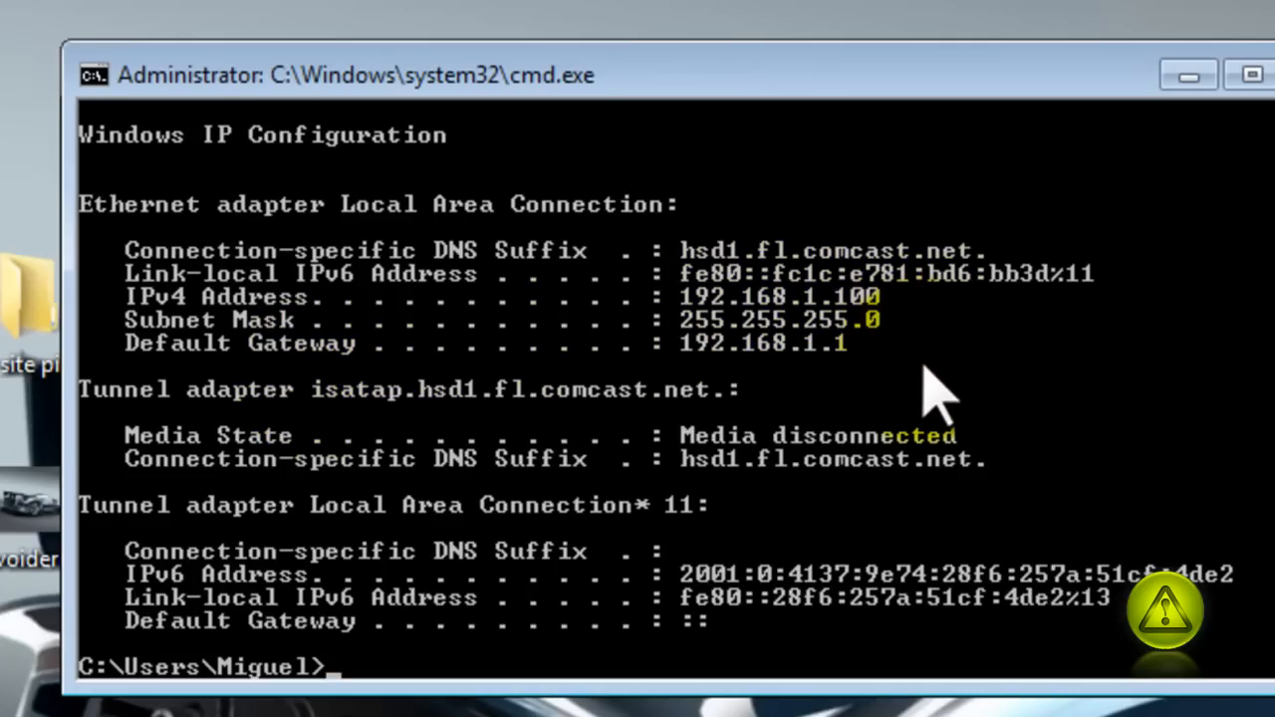
mouse_move(852, 408)
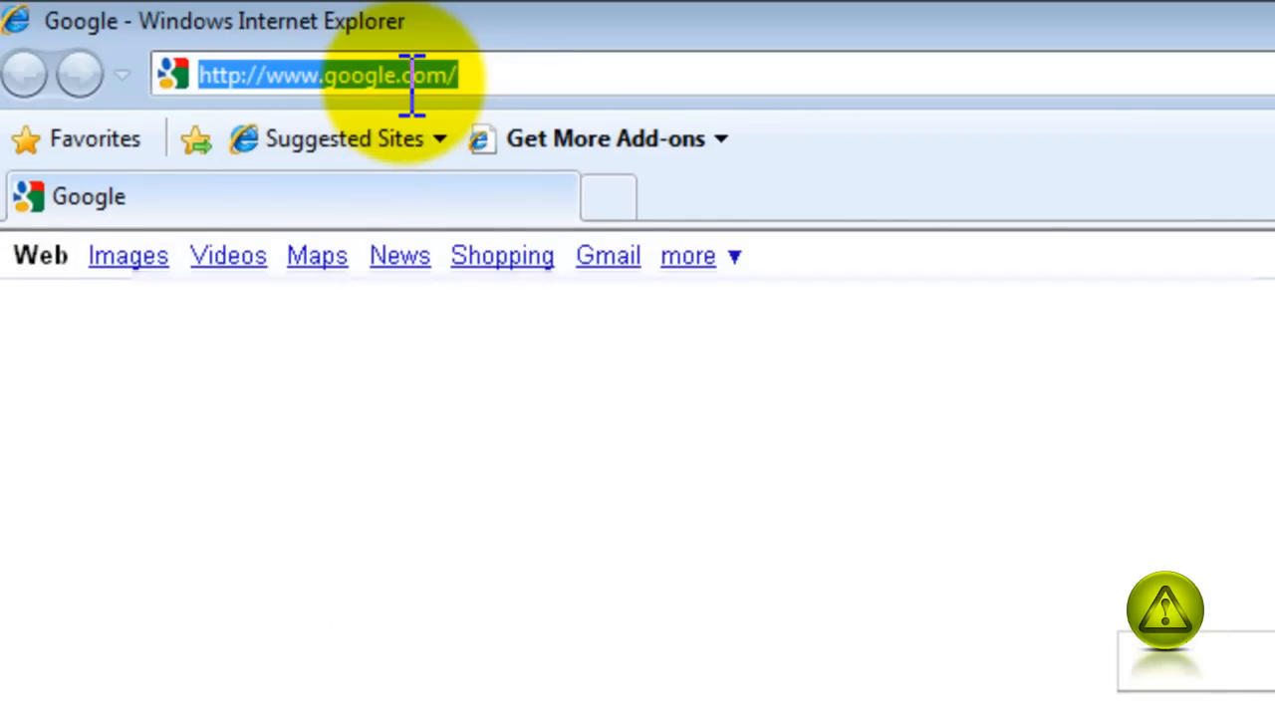
- Go to 192.168.1.1 in Internet Explorer and log in with admin credentials
type("192")
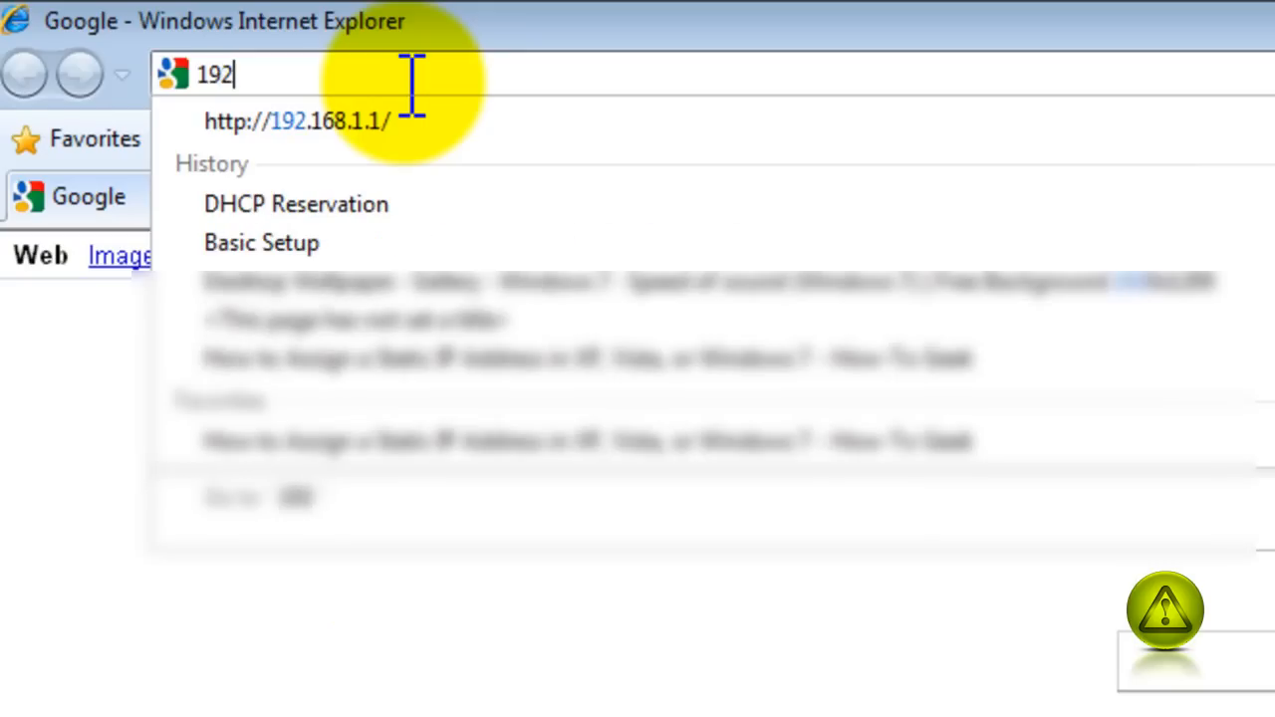
mouse_move(398, 149)
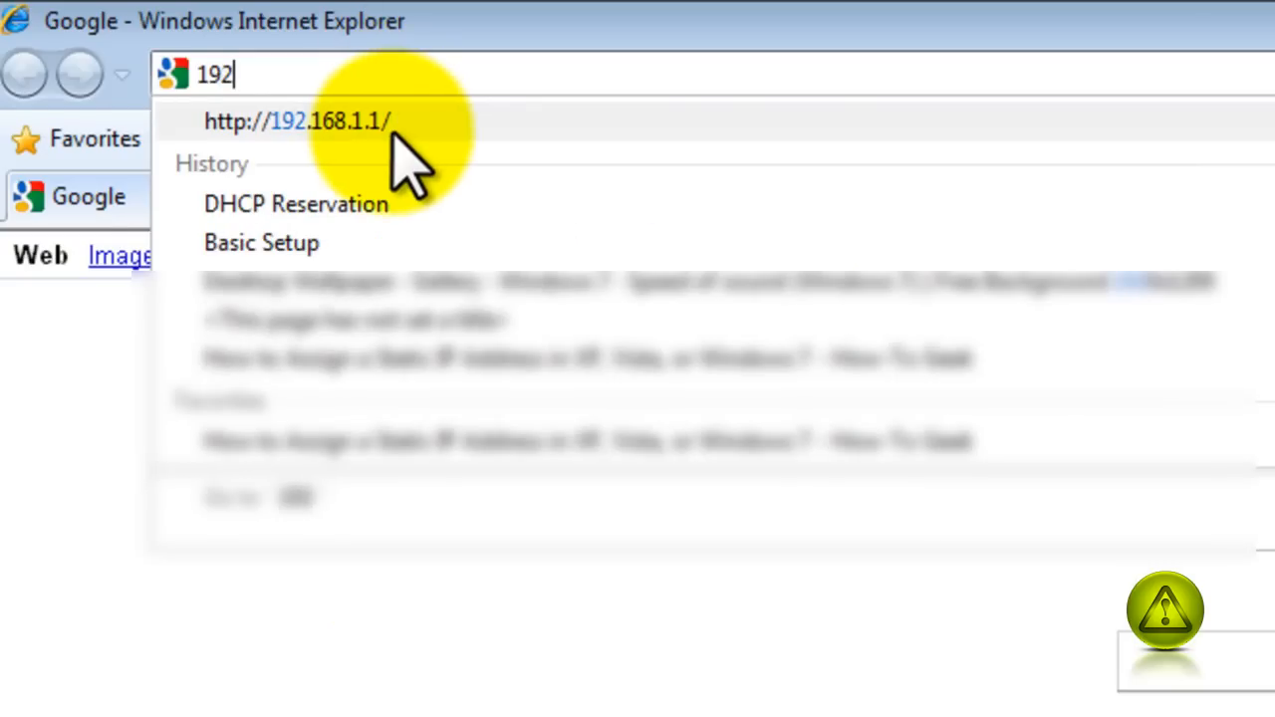
left_click(295, 121)
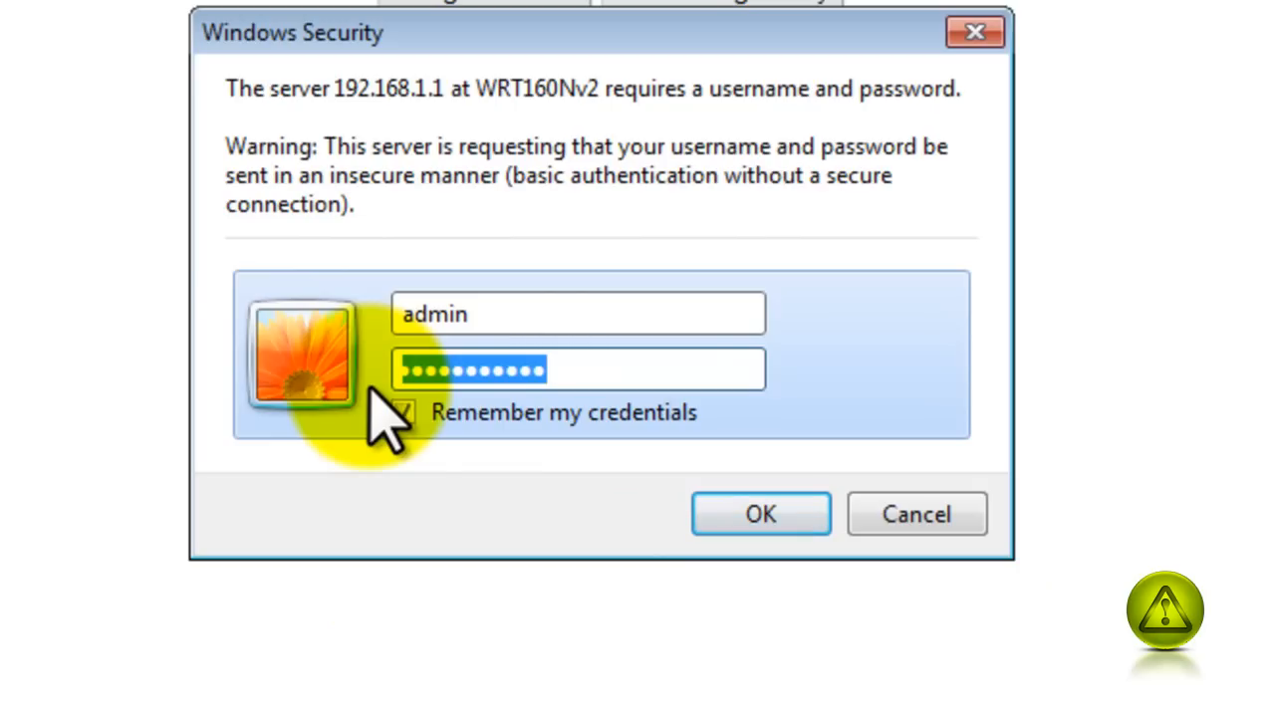
left_click(759, 512)
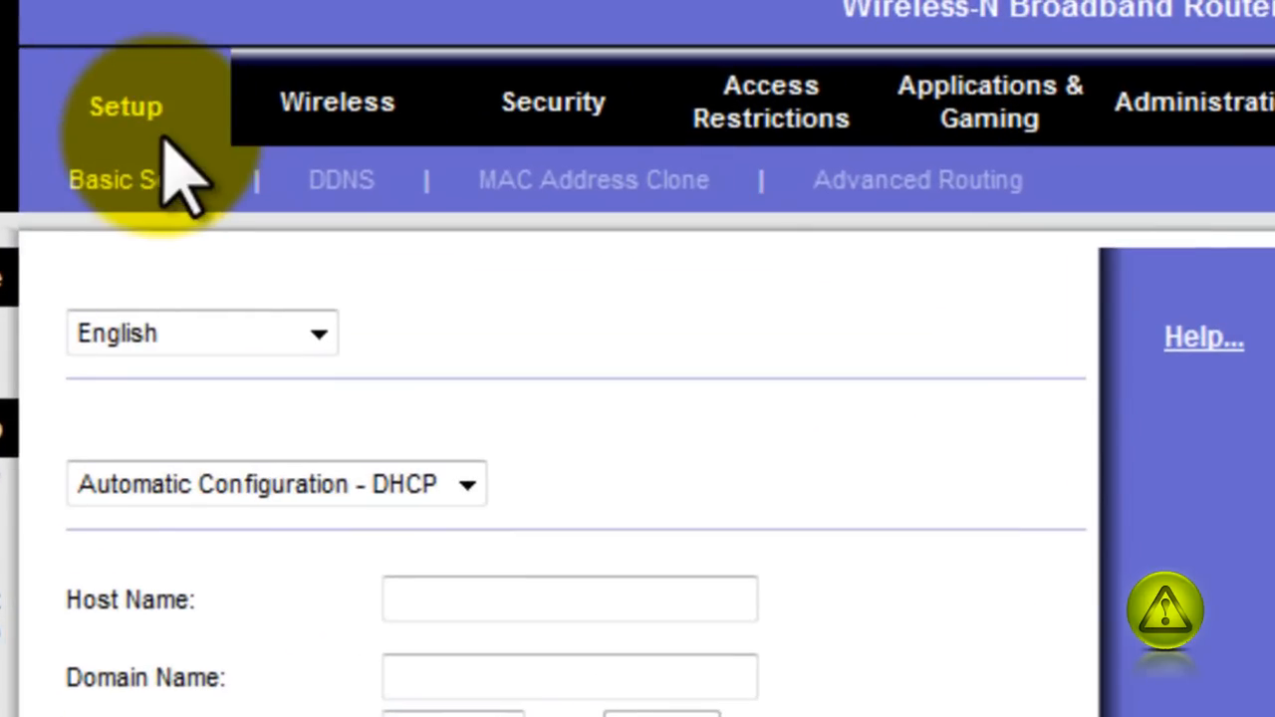
- Scroll Basic Setup to the DHCP server range 192.168.1.100–149
scroll("down", 3)
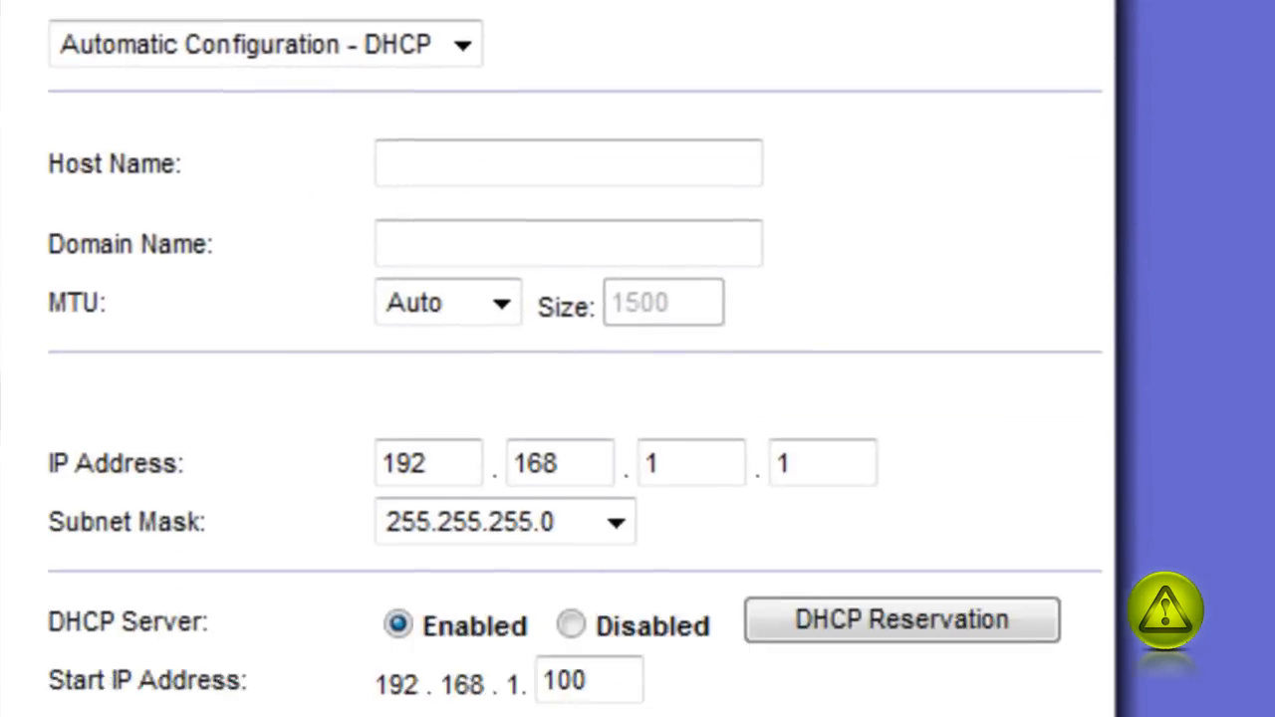
scroll("down", 3)
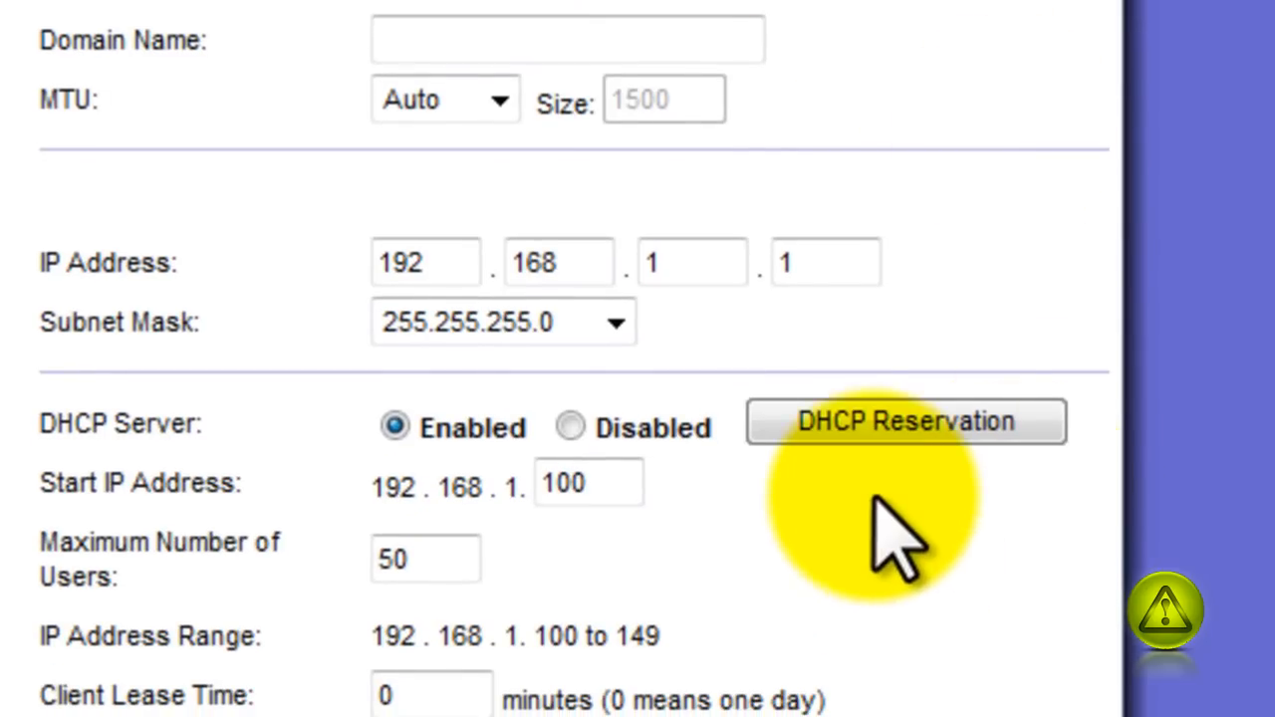
mouse_move(881, 498)
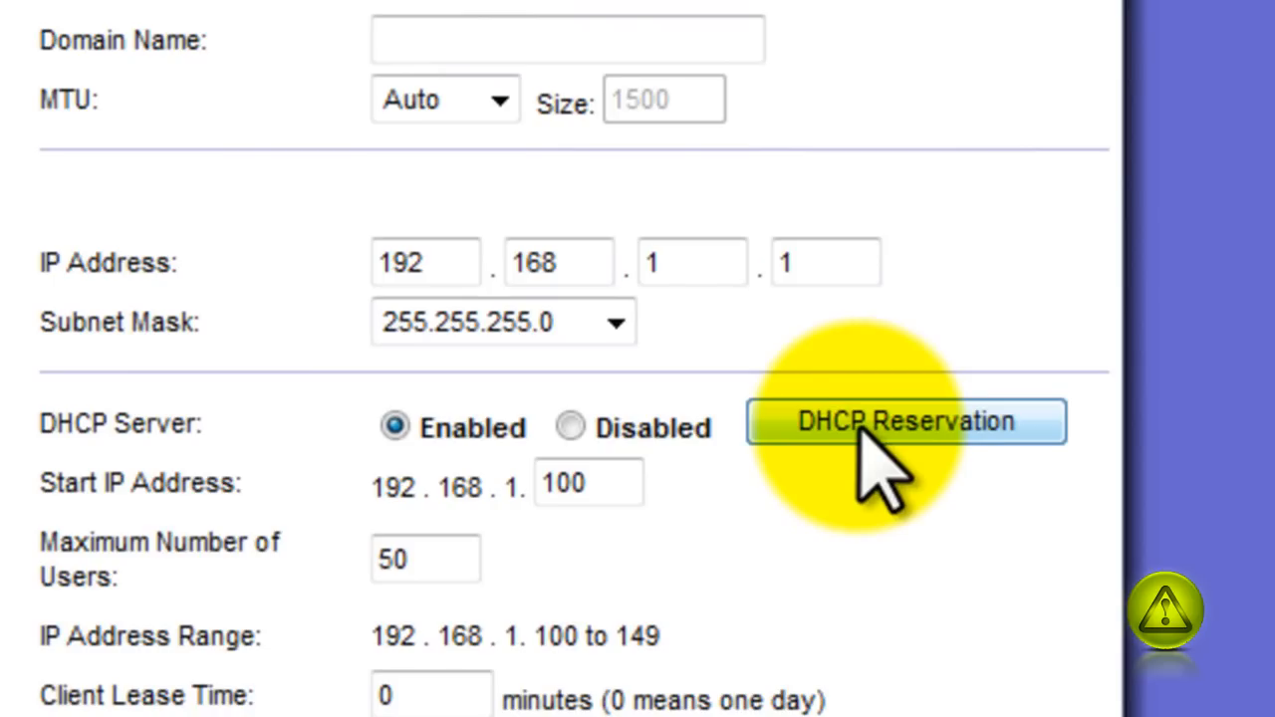
- Open DHCP Reservation and tick the 192.168.1.100 client
left_click(904, 420)
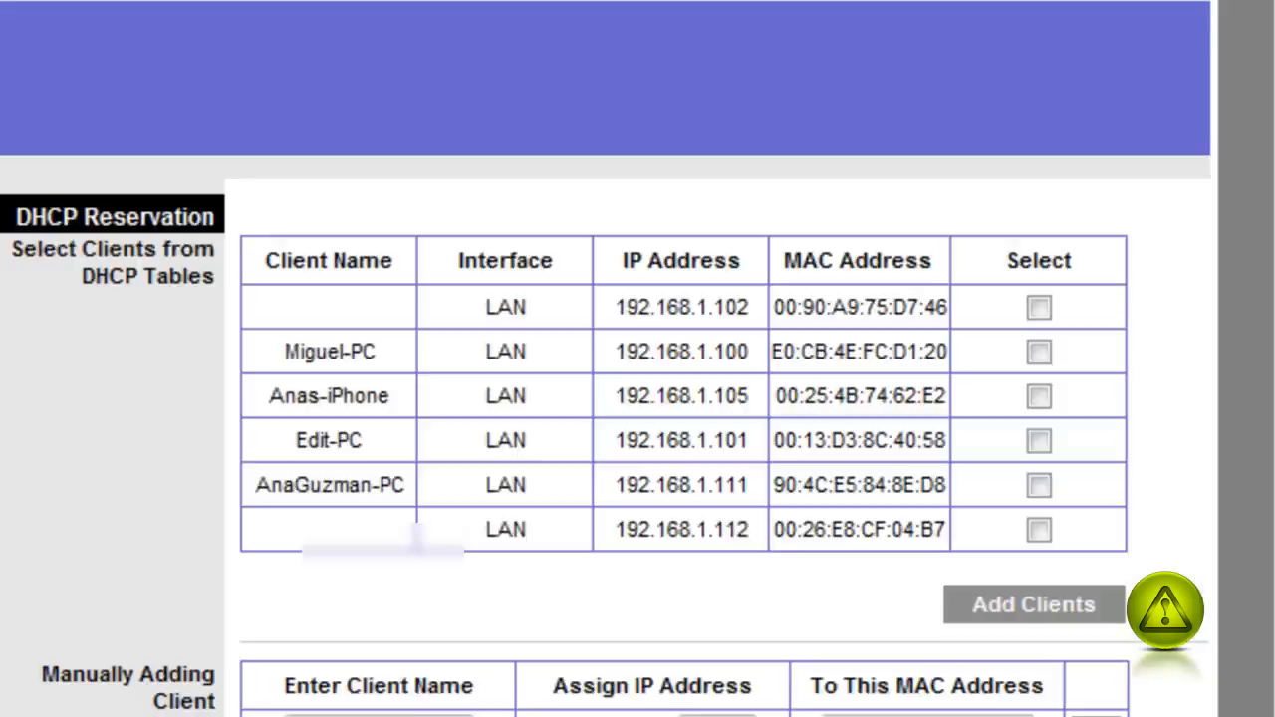
scroll("up", 3)
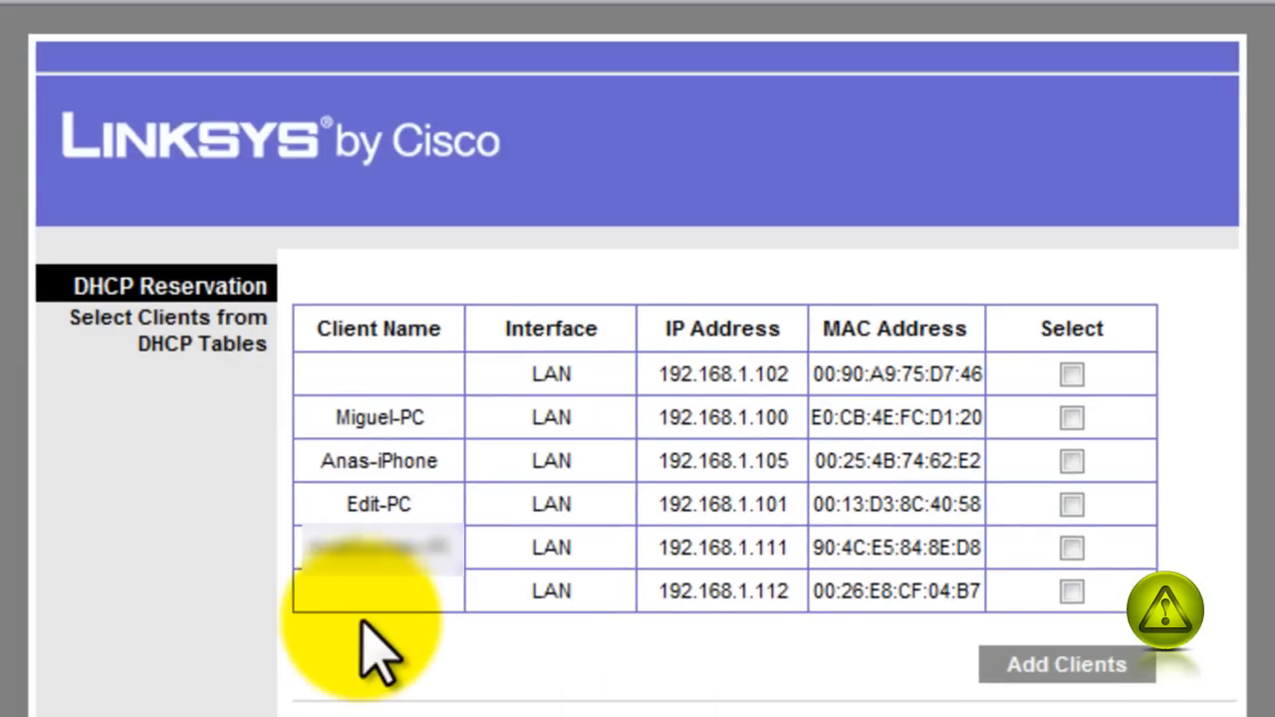
mouse_move(388, 558)
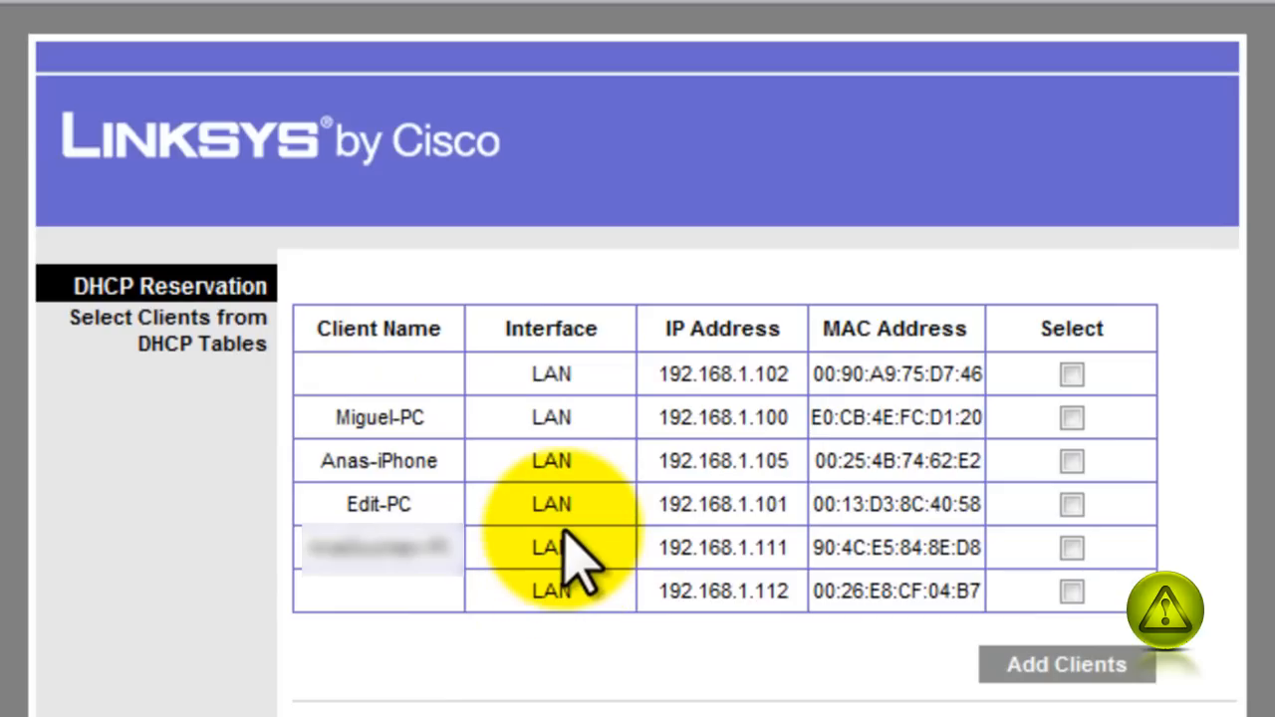
mouse_move(498, 488)
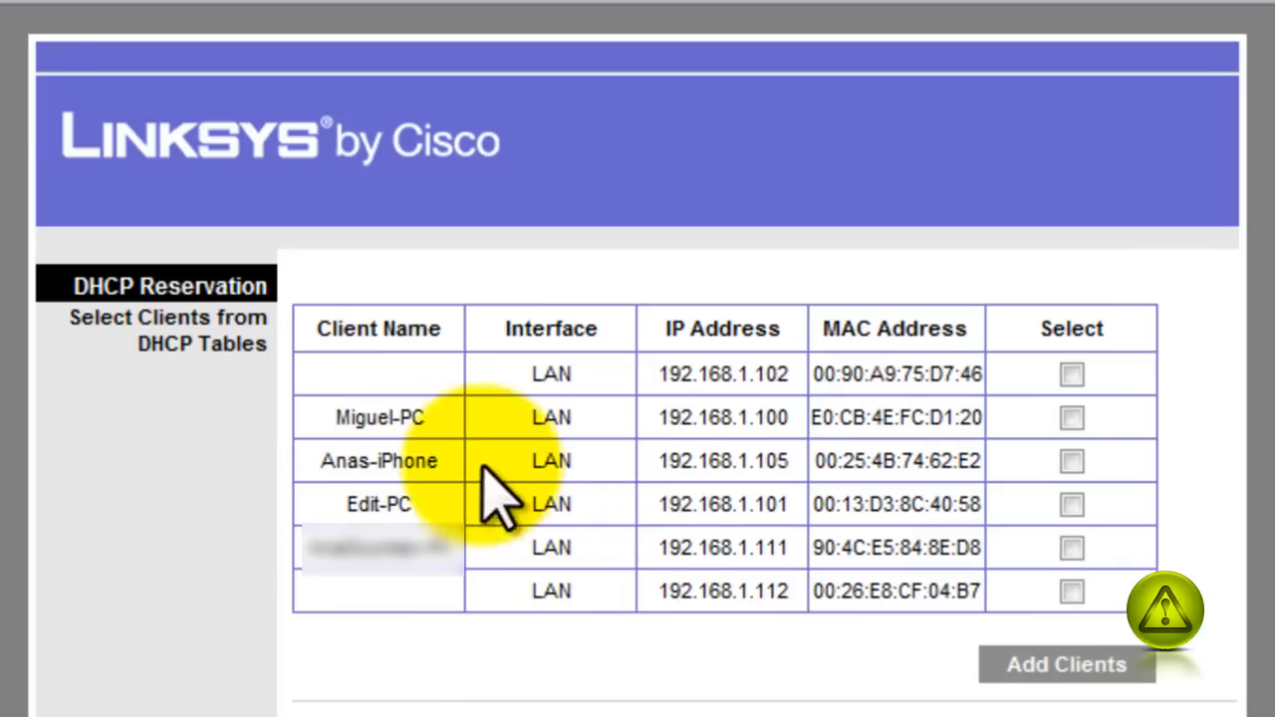
mouse_move(378, 458)
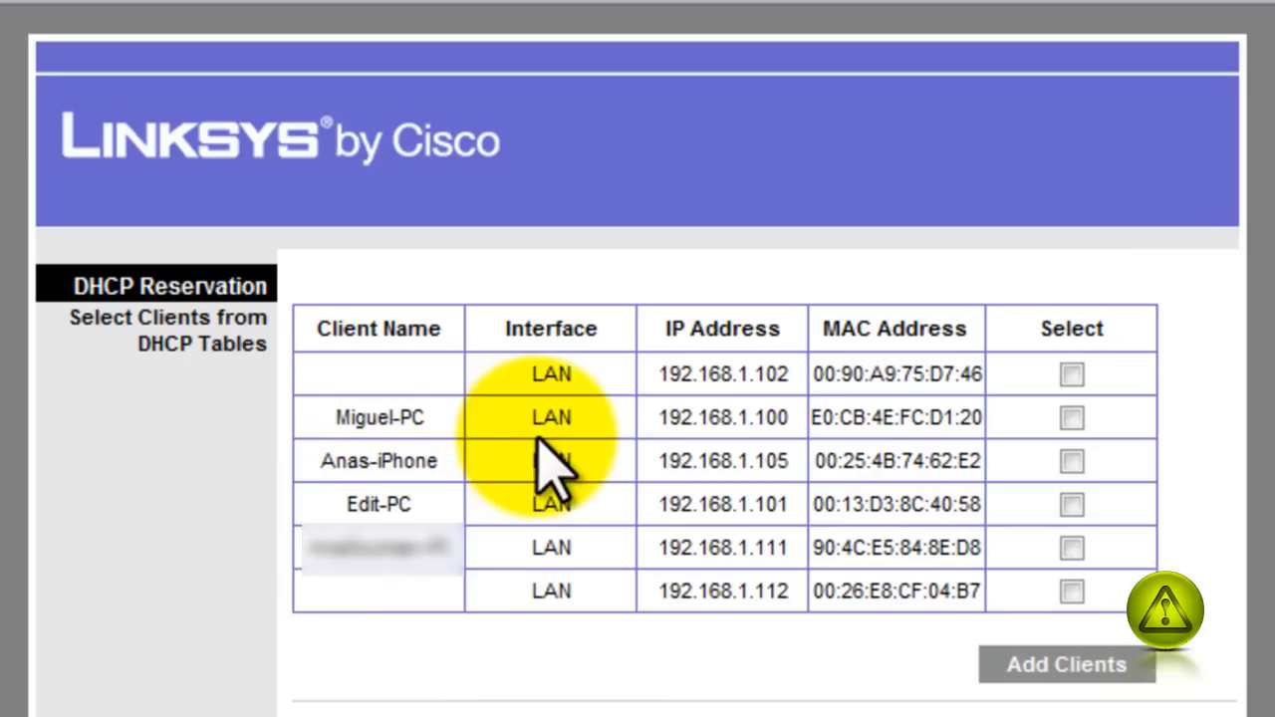
mouse_move(787, 461)
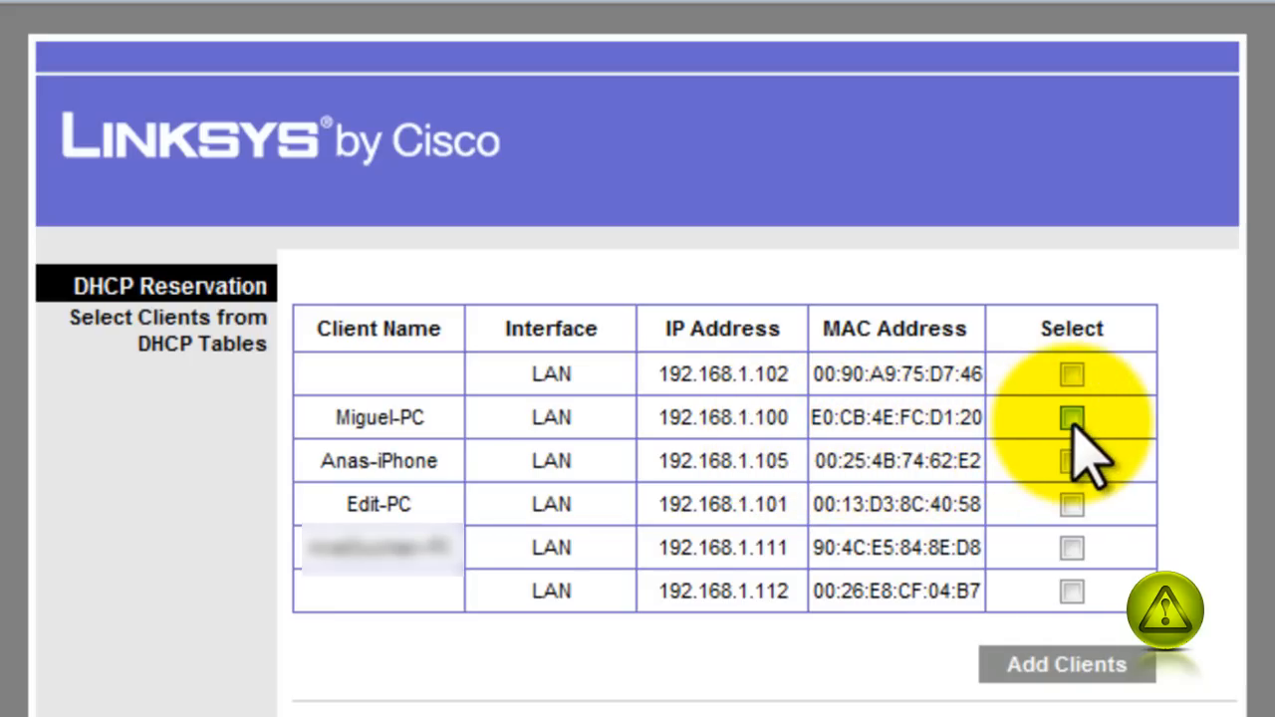
left_click(1072, 417)
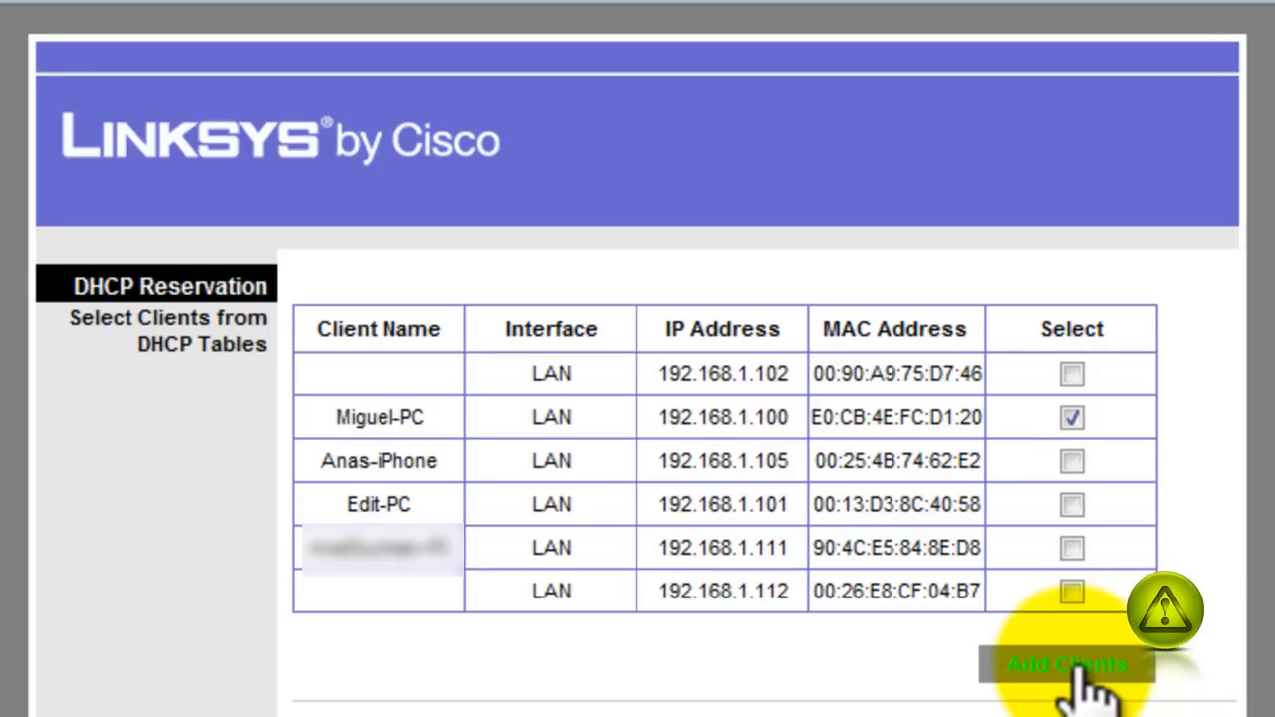
- Add the 192.168.1.100 client to reservations, save settings, and close the confirmation
left_click(1064, 666)
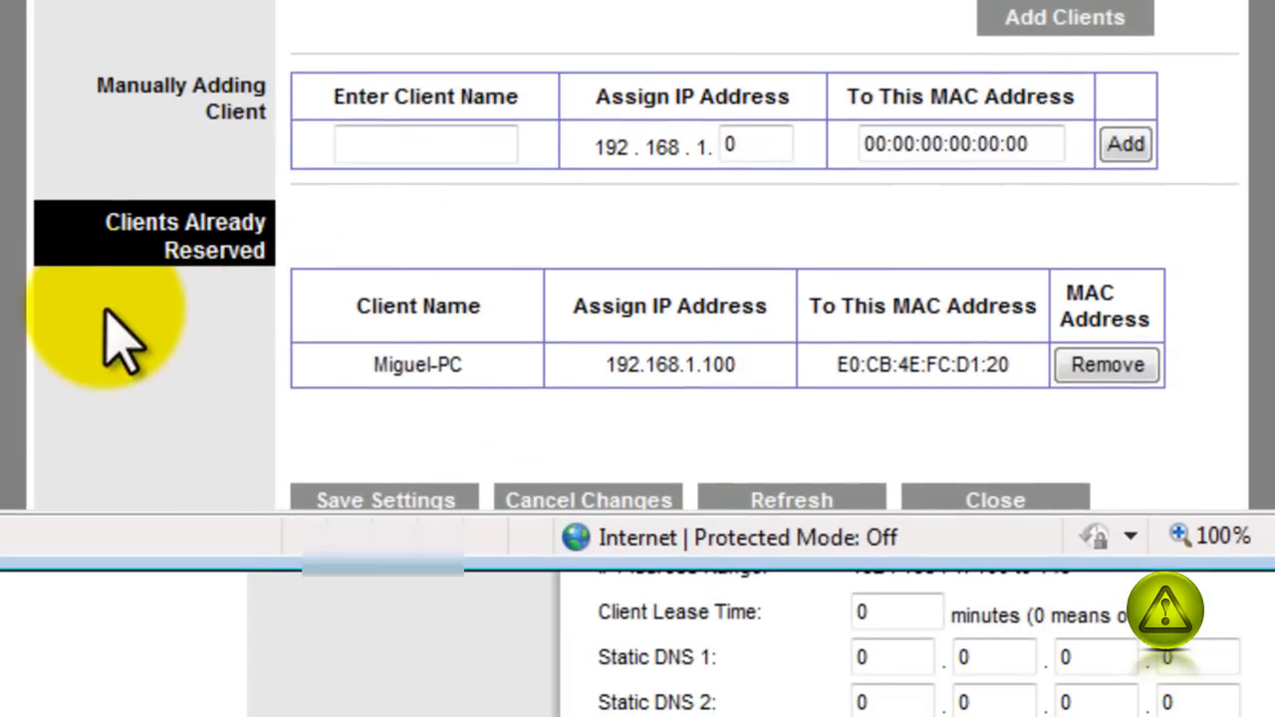
mouse_move(411, 378)
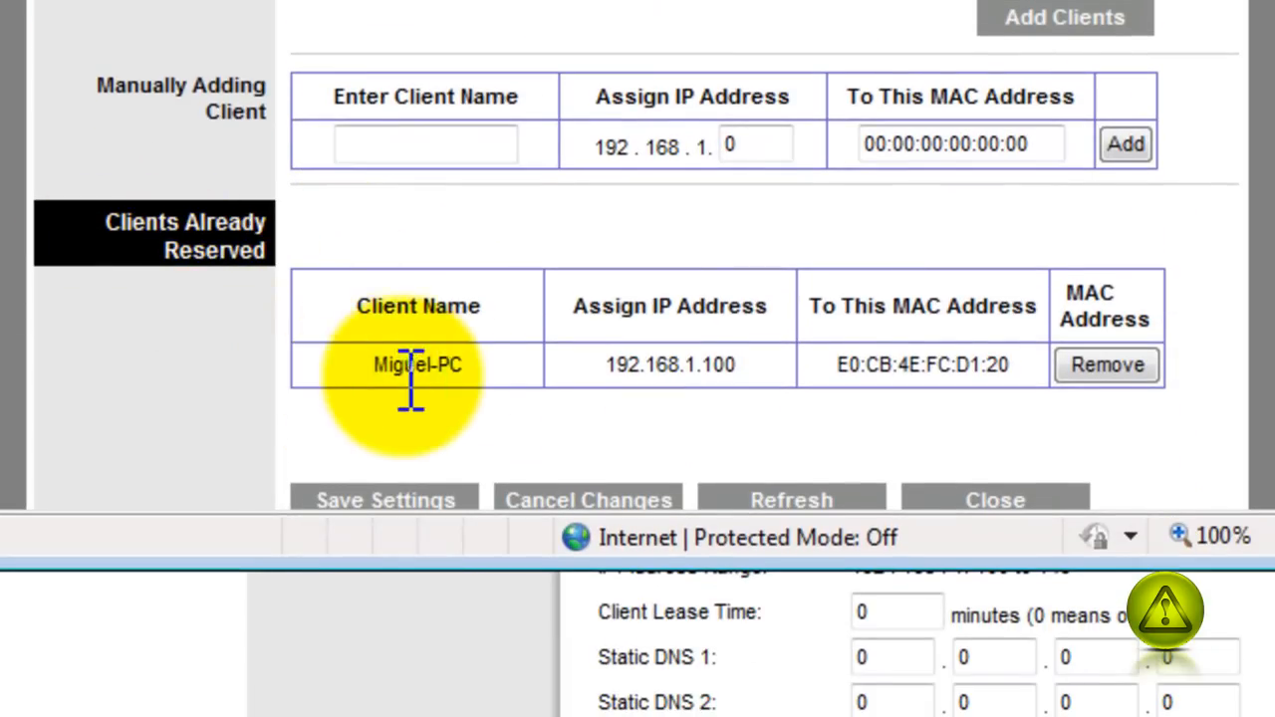
mouse_move(662, 418)
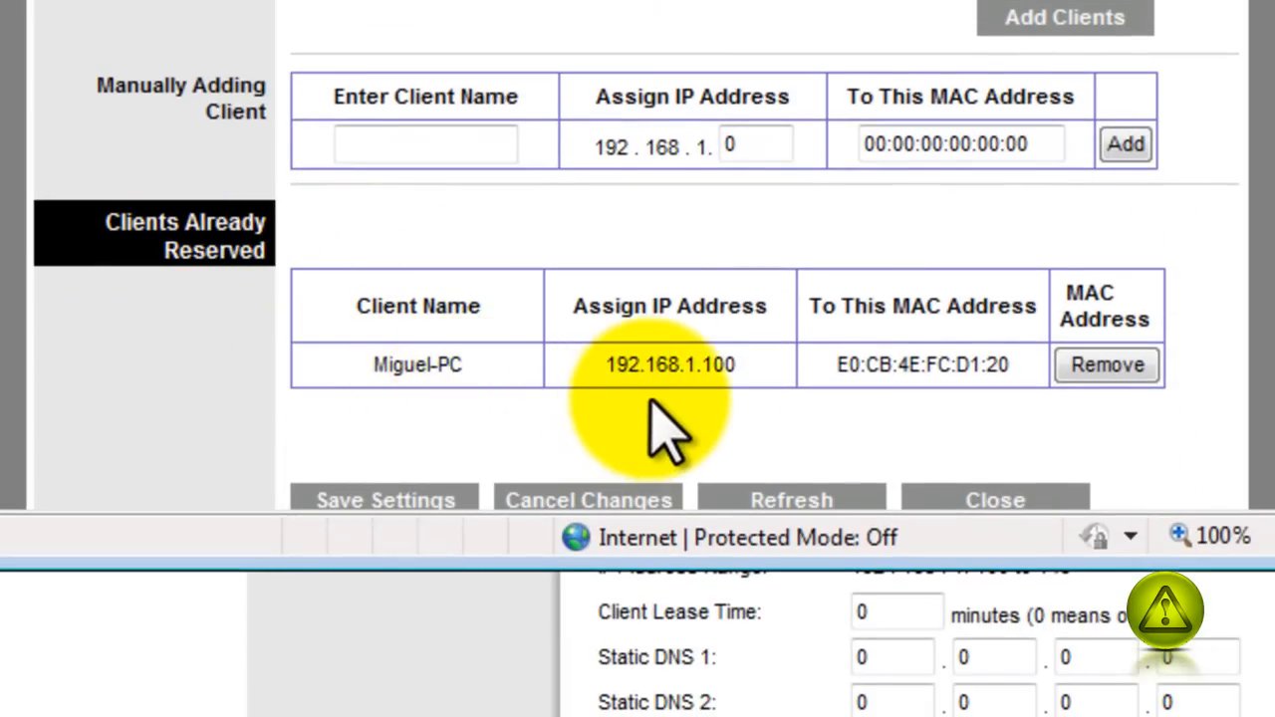
mouse_move(876, 408)
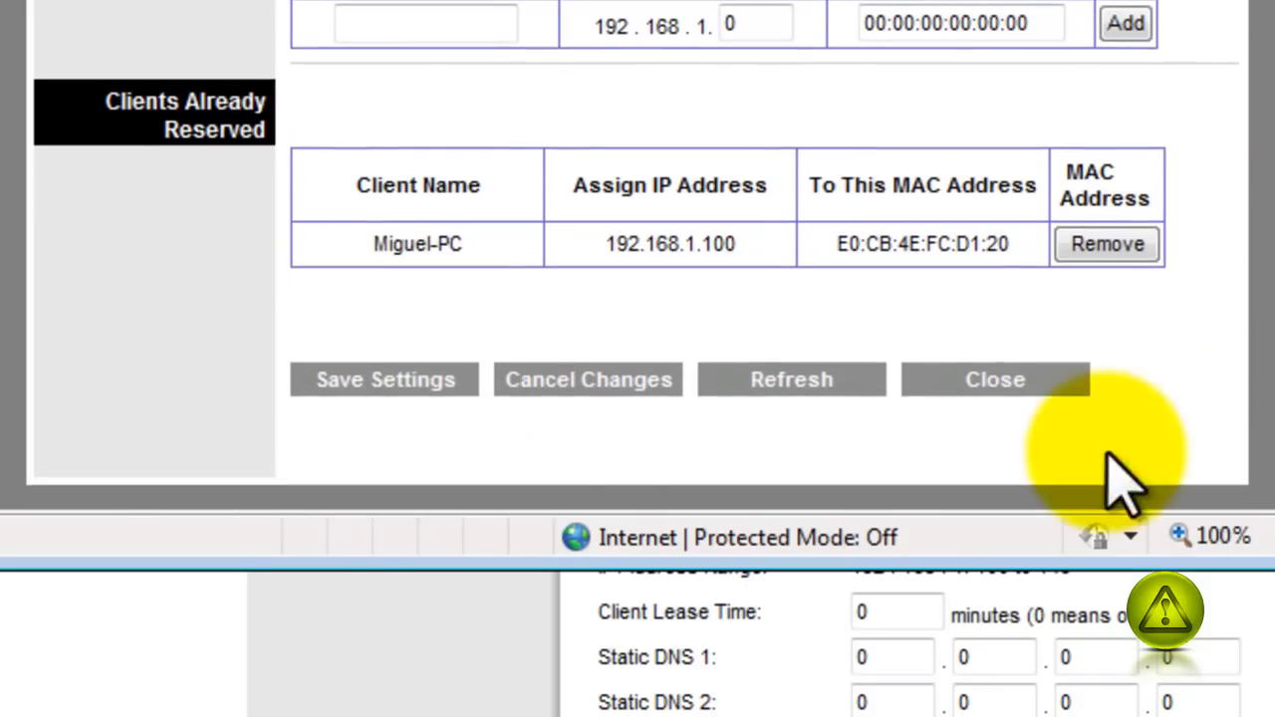
left_click(385, 379)
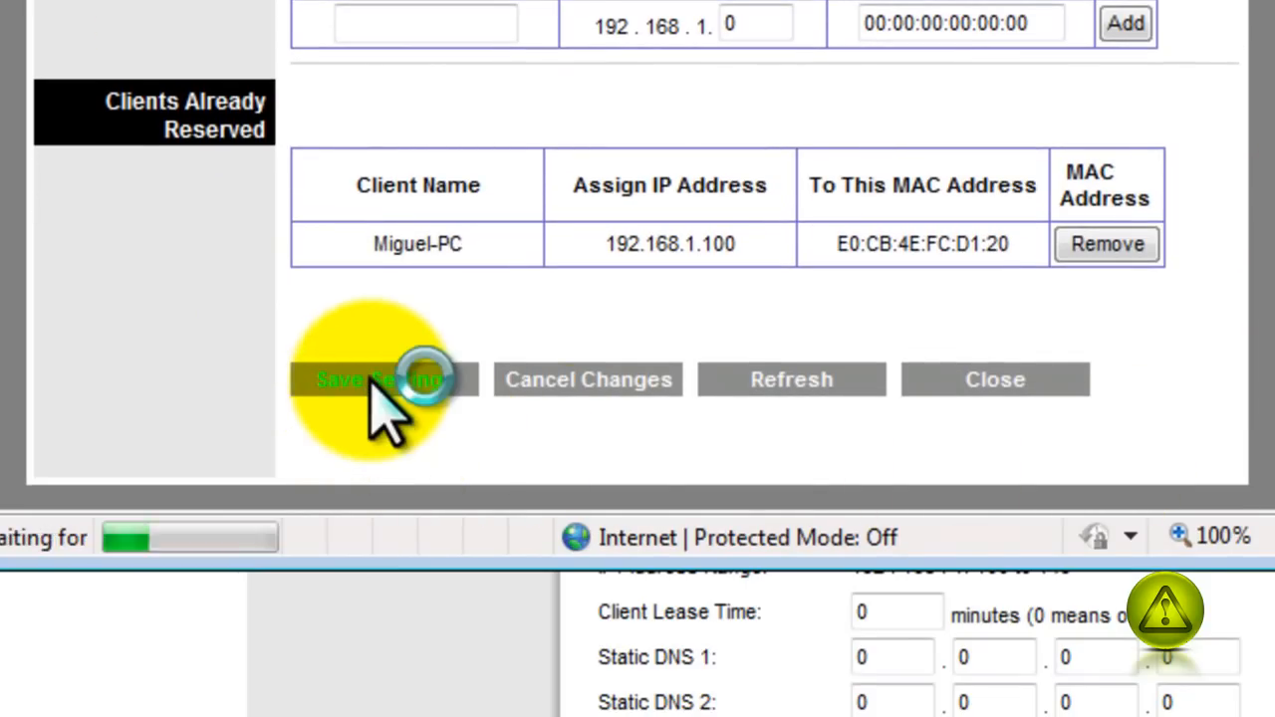
left_click(379, 380)
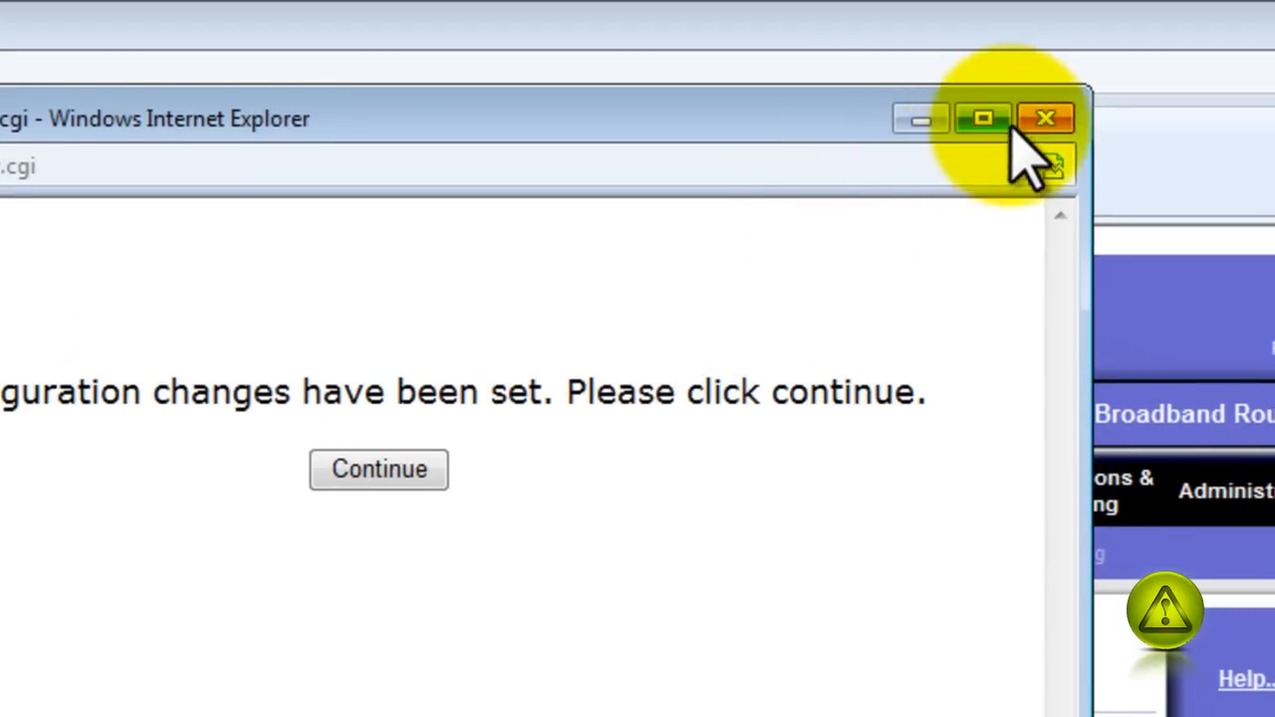
left_click(1045, 119)
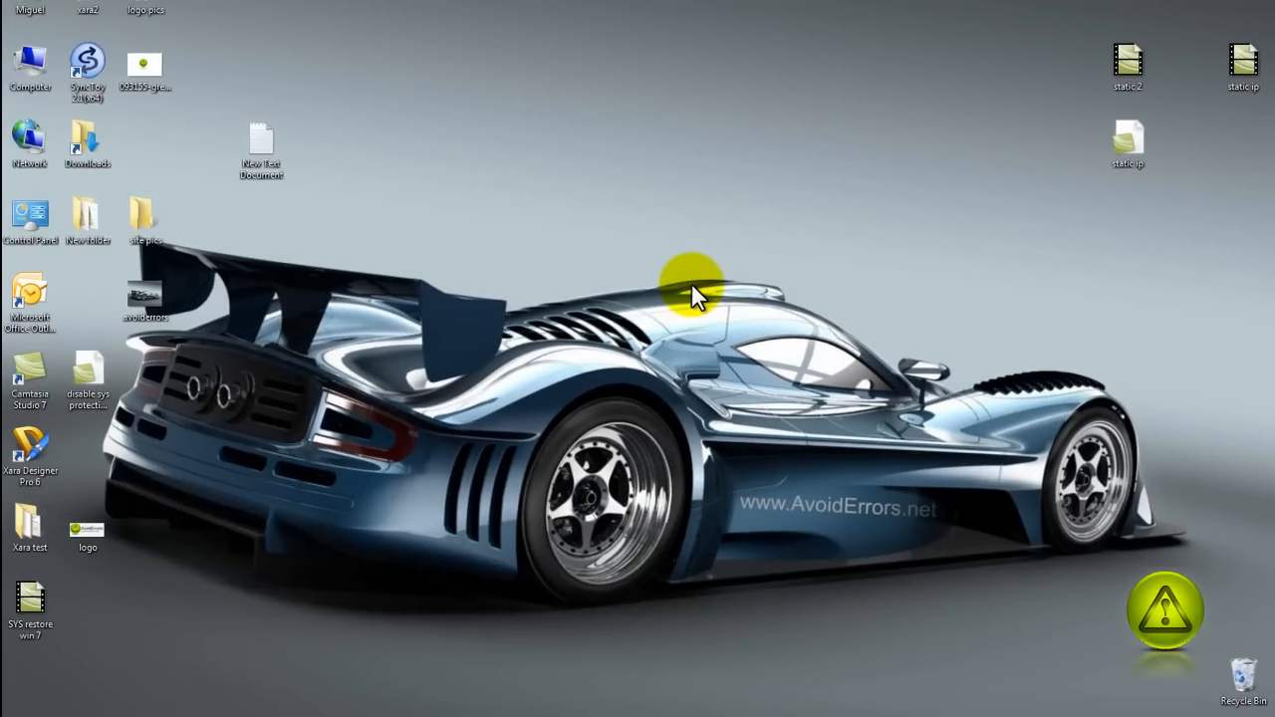
mouse_move(687, 289)
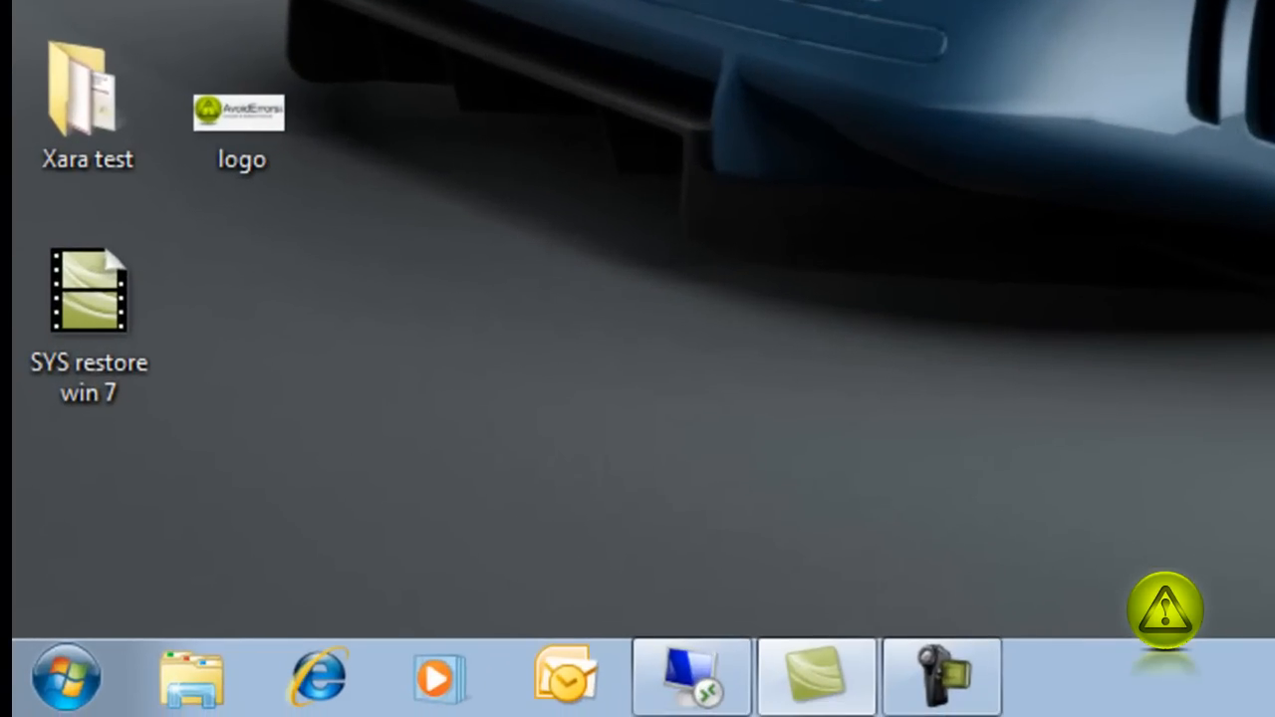
- Open the Start menu from the taskbar
left_click(65, 677)
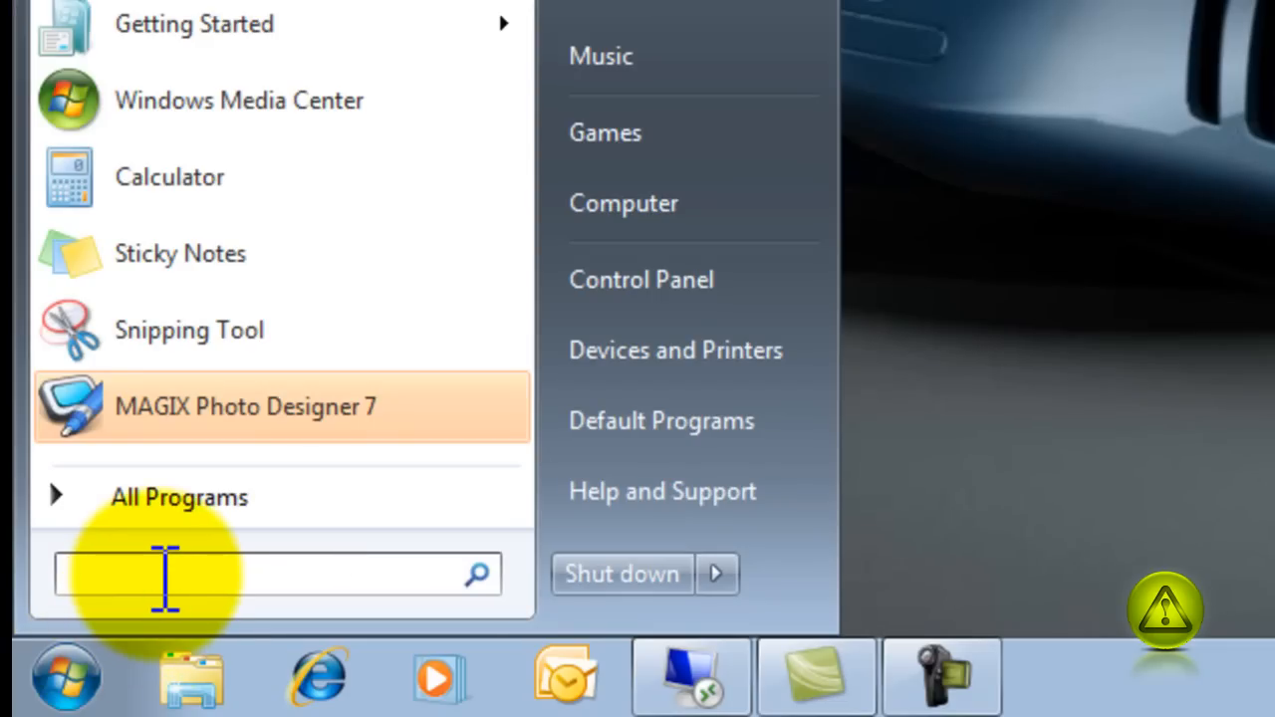
- Search 'run' and open the Run box with cmd prefilled
type("run")
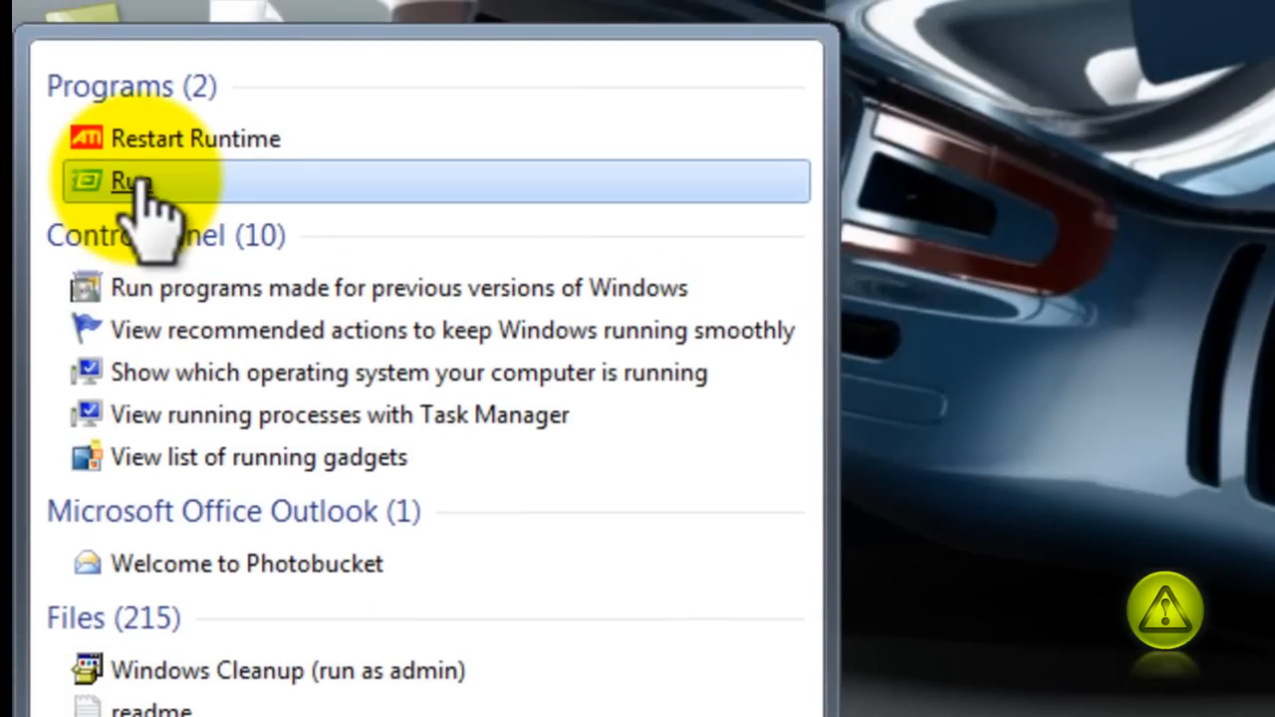
left_click(130, 180)
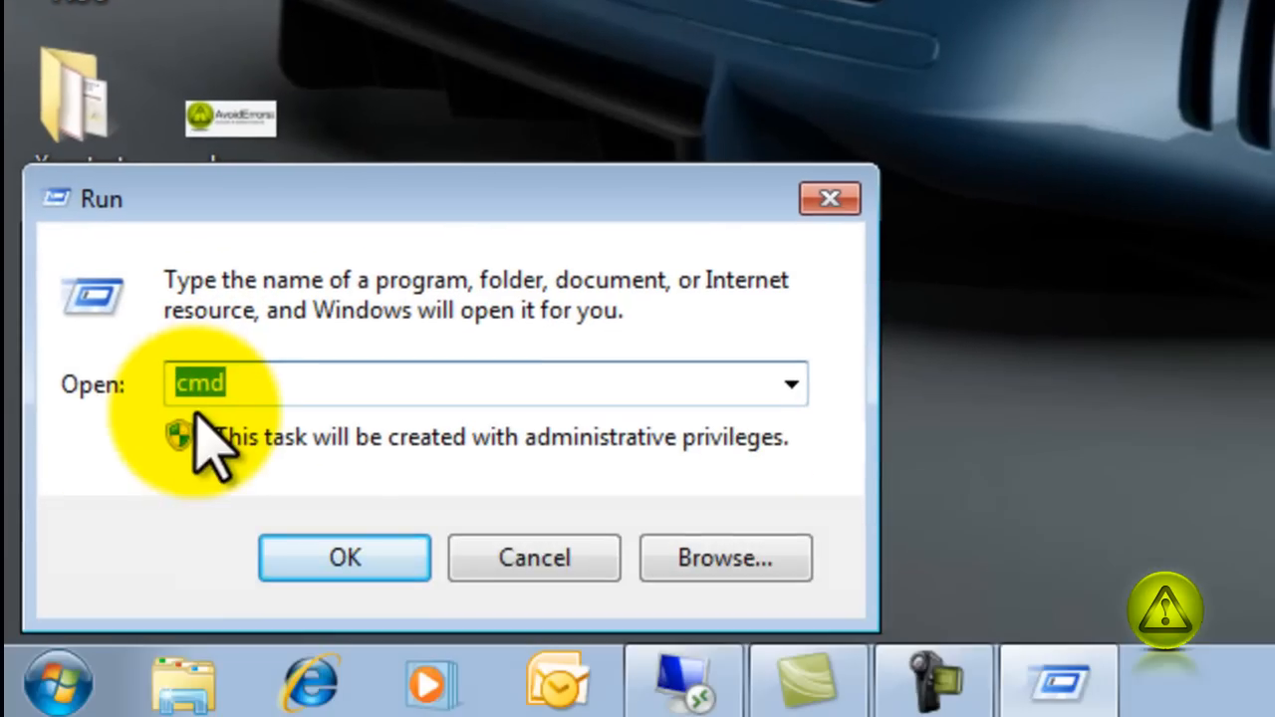
- Launch cmd and run ipconfig to confirm IPv4 192.168.1.100 and gateway 192.168.1.1
left_click(344, 557)
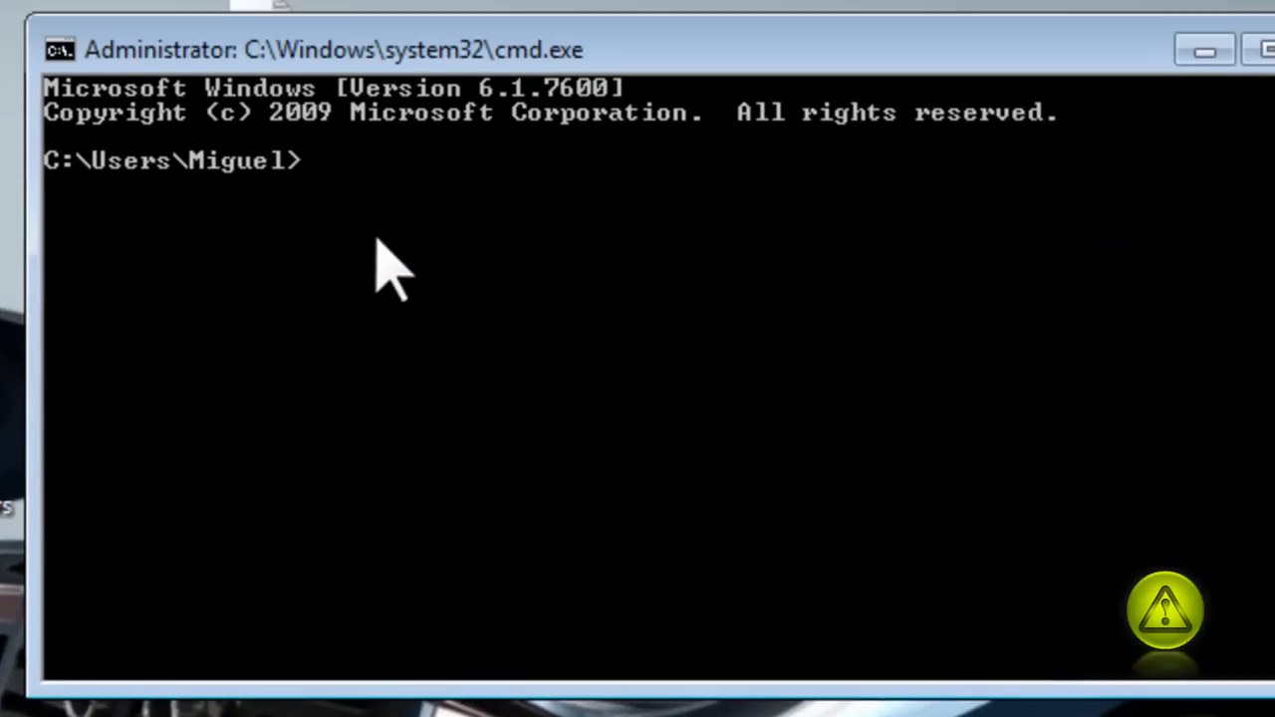
type("i")
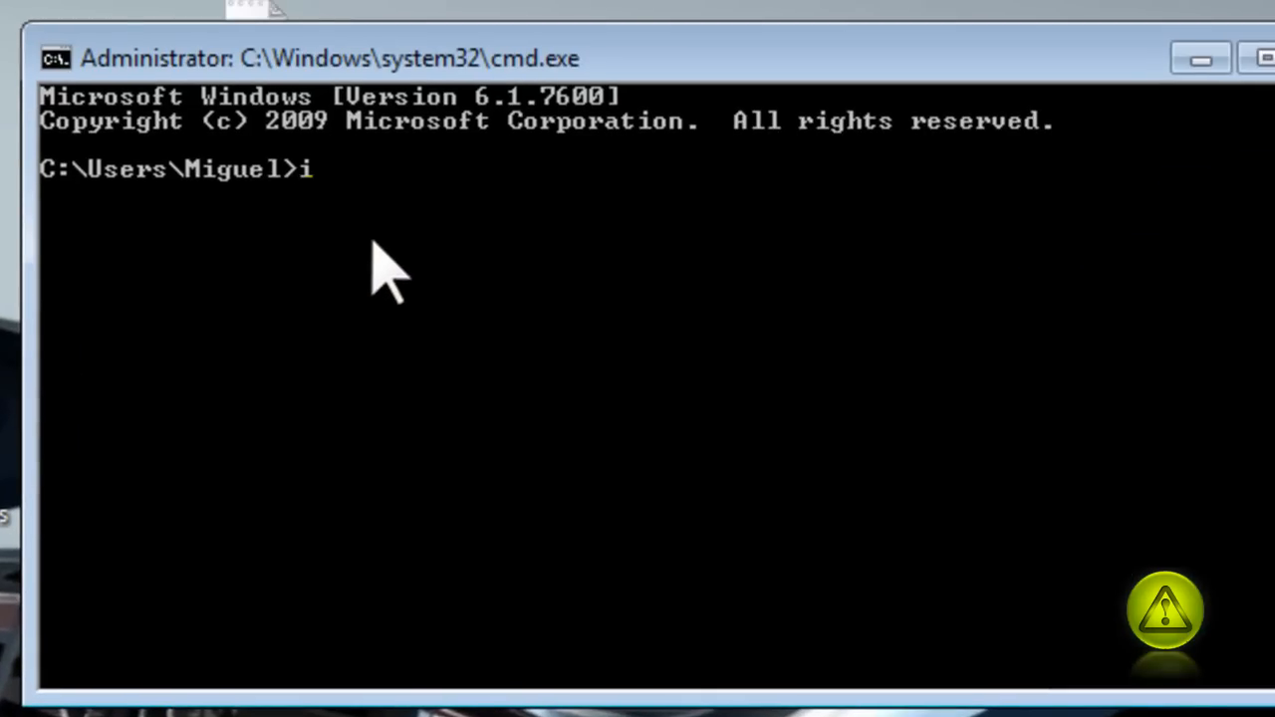
type("pcon")
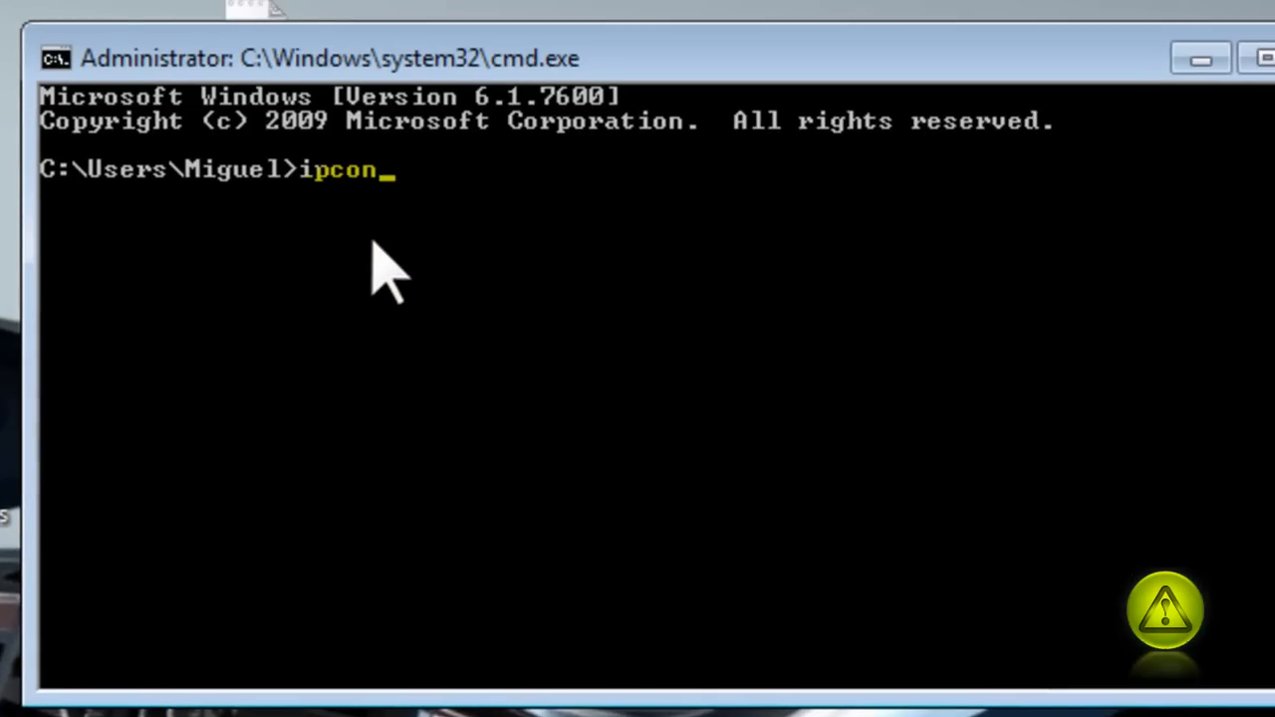
key("Return")
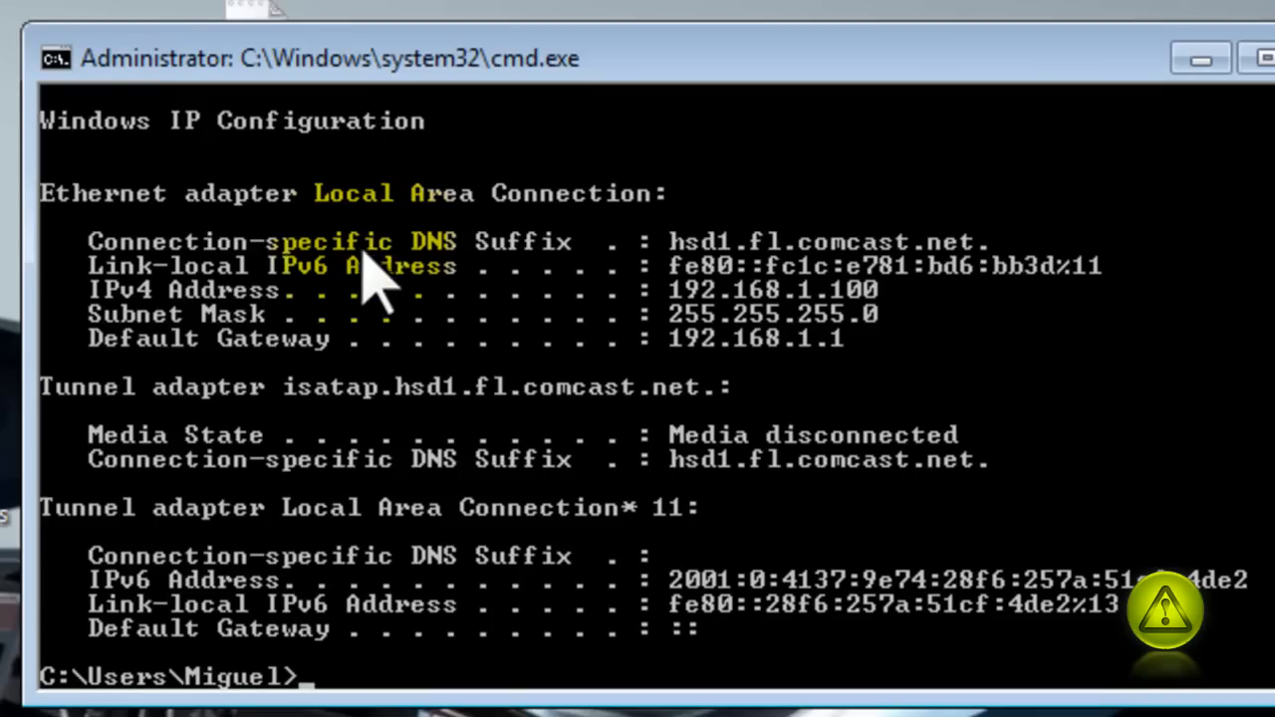
mouse_move(831, 388)
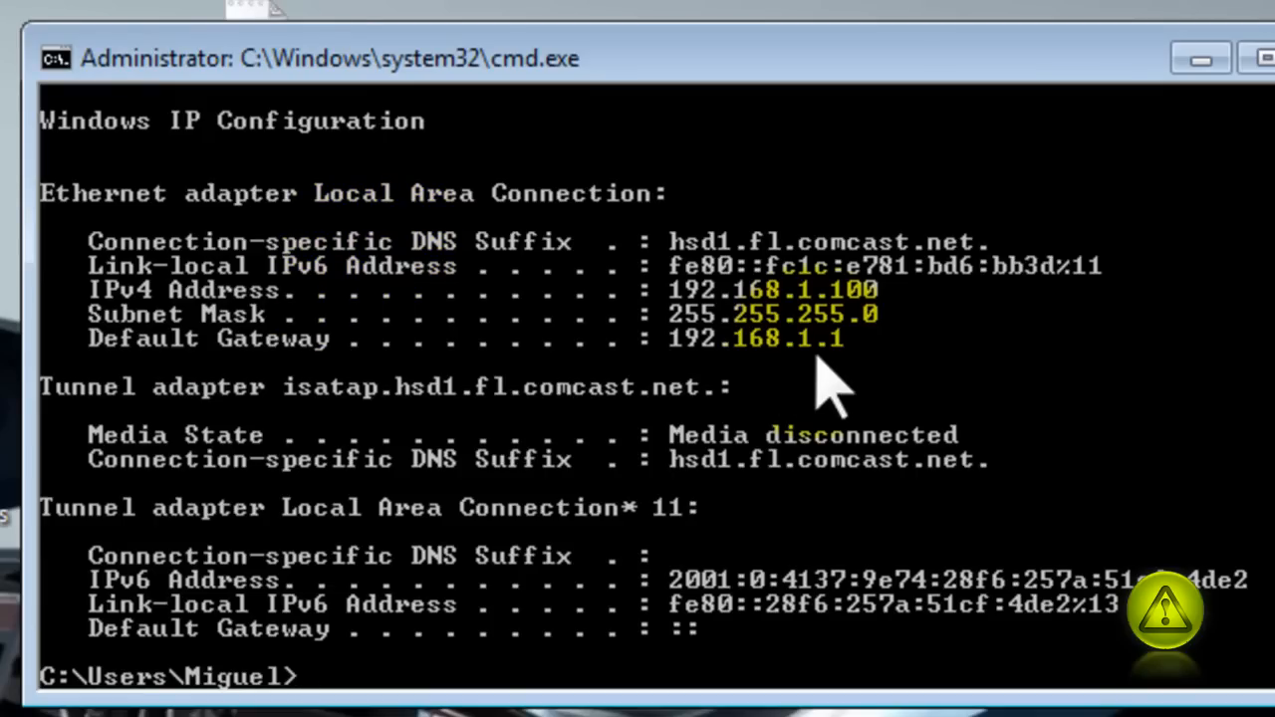
mouse_move(851, 344)
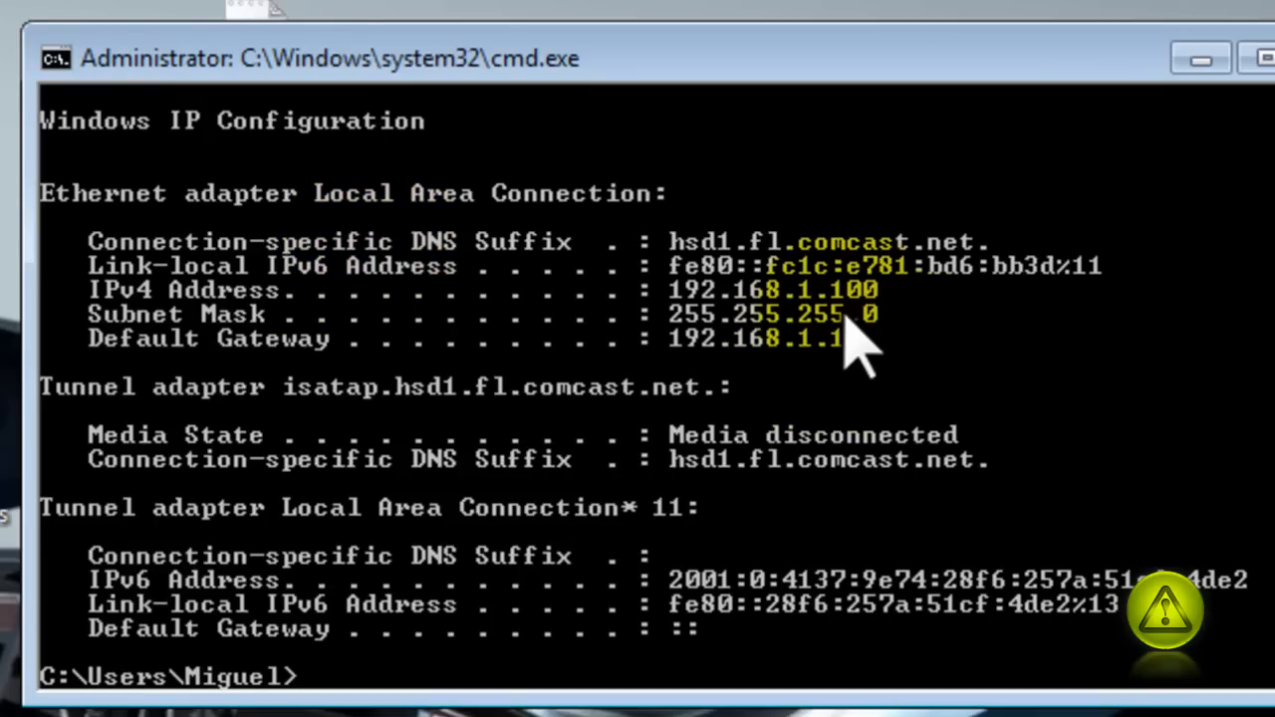
mouse_move(901, 354)
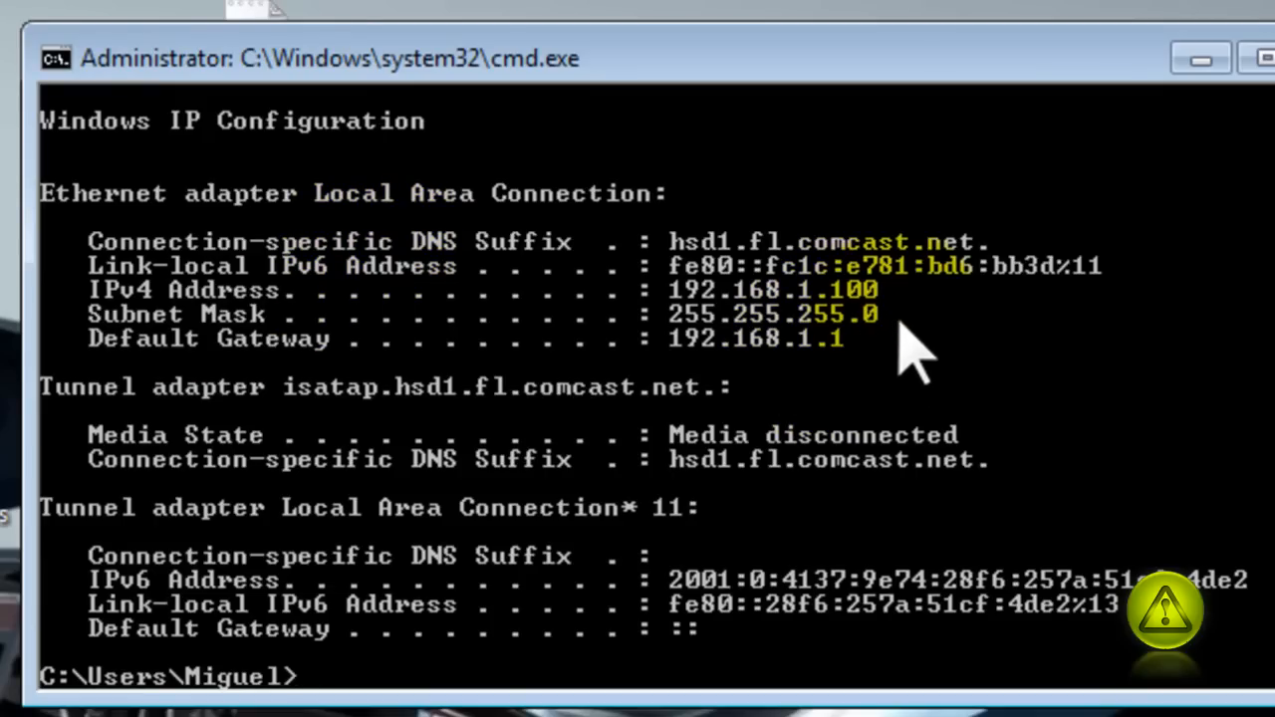
mouse_move(886, 389)
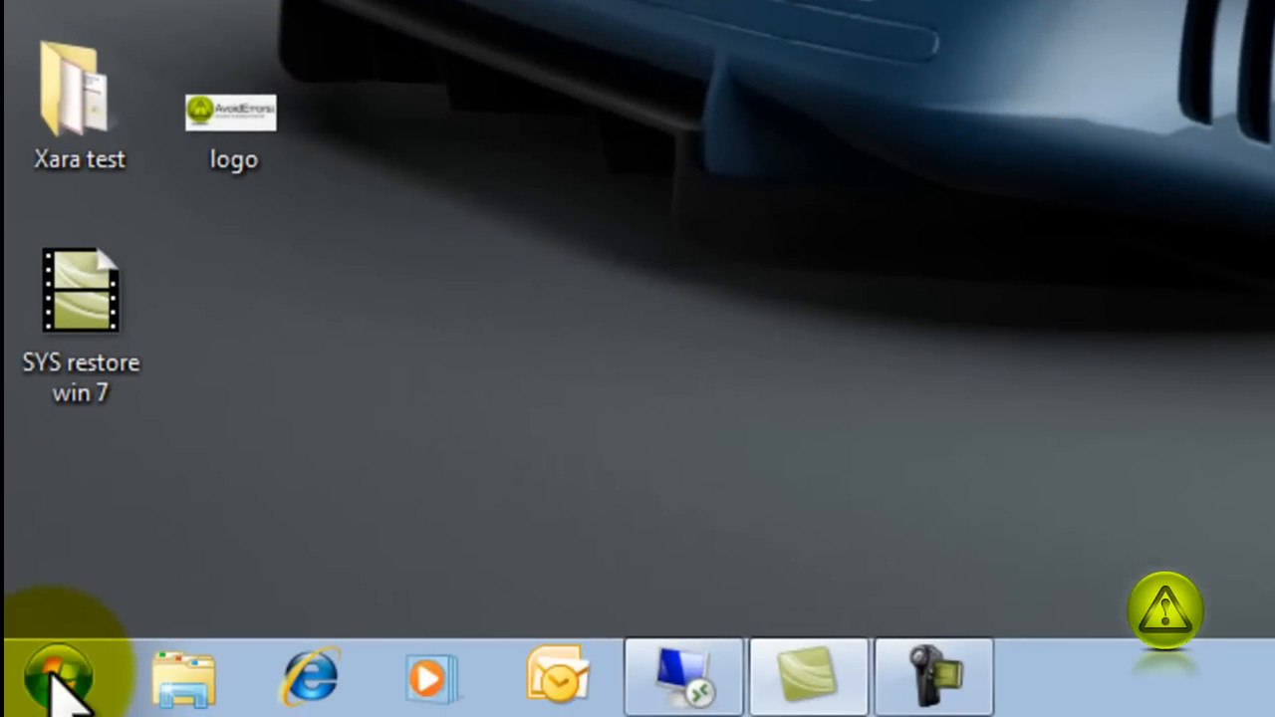
- Open Local Area Connection's TCP/IPv4 properties through Control Panel's Network and Sharing Center
left_click(57, 678)
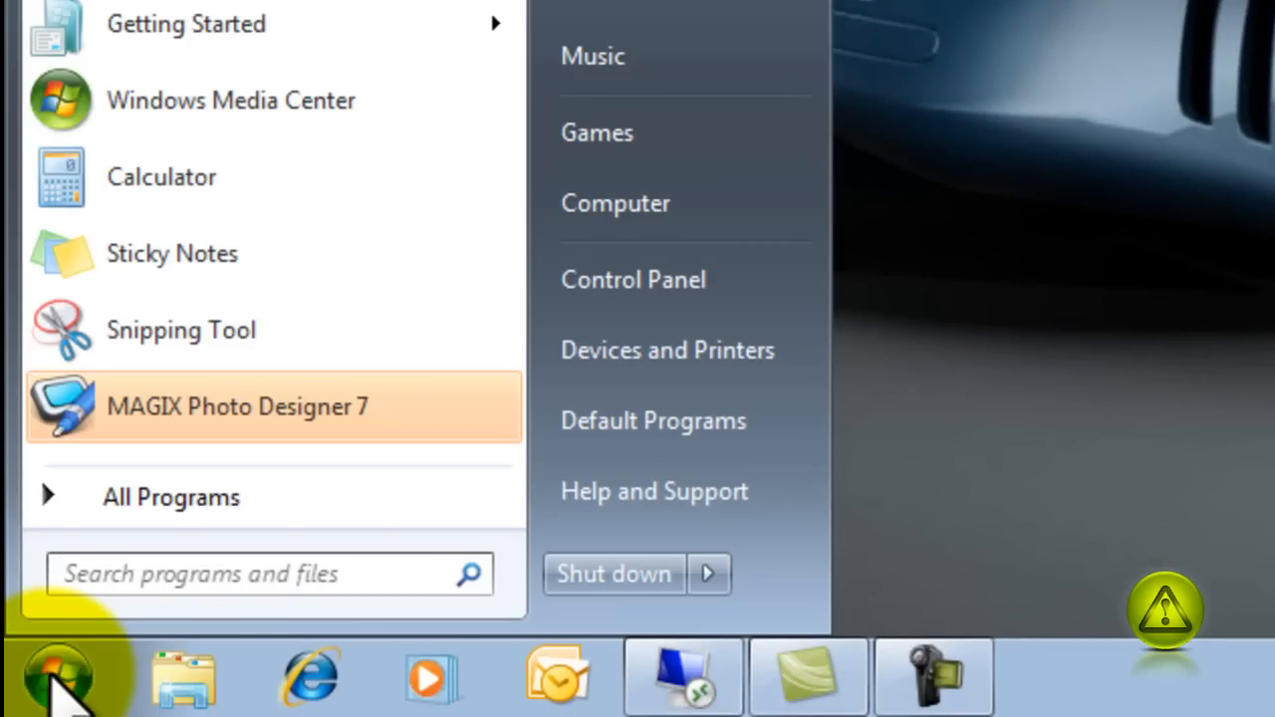
left_click(632, 279)
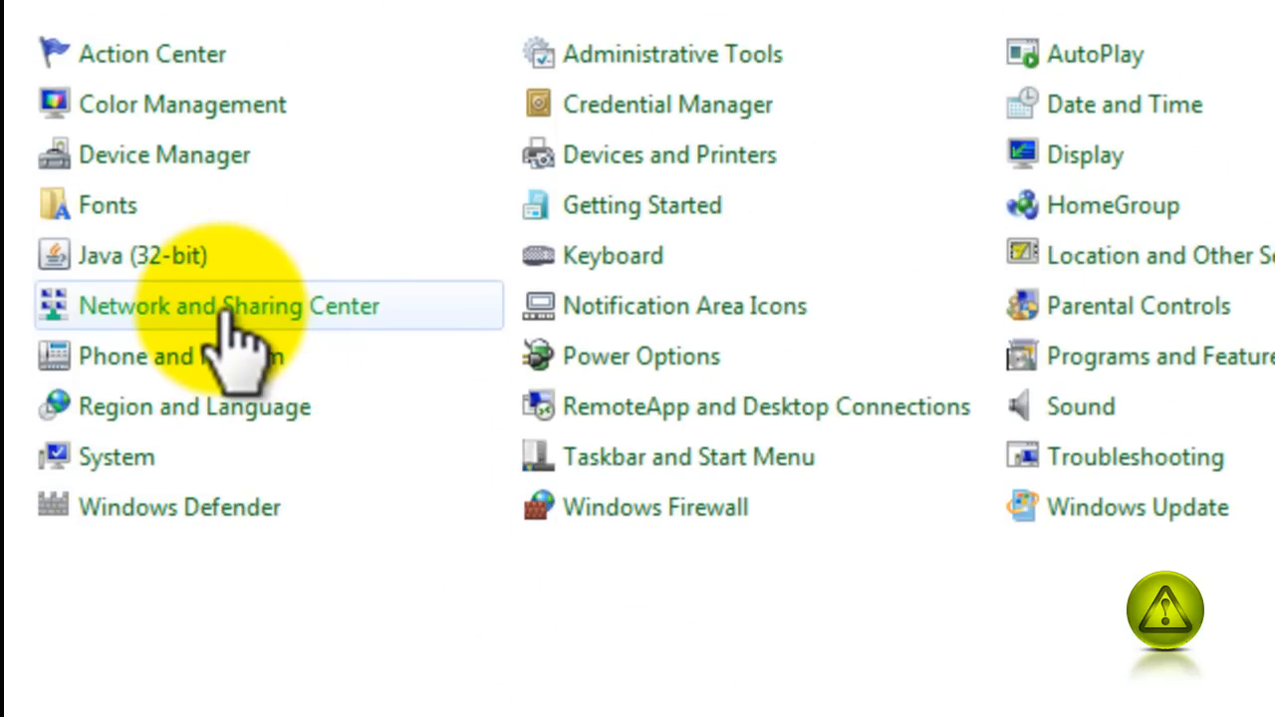
left_click(228, 306)
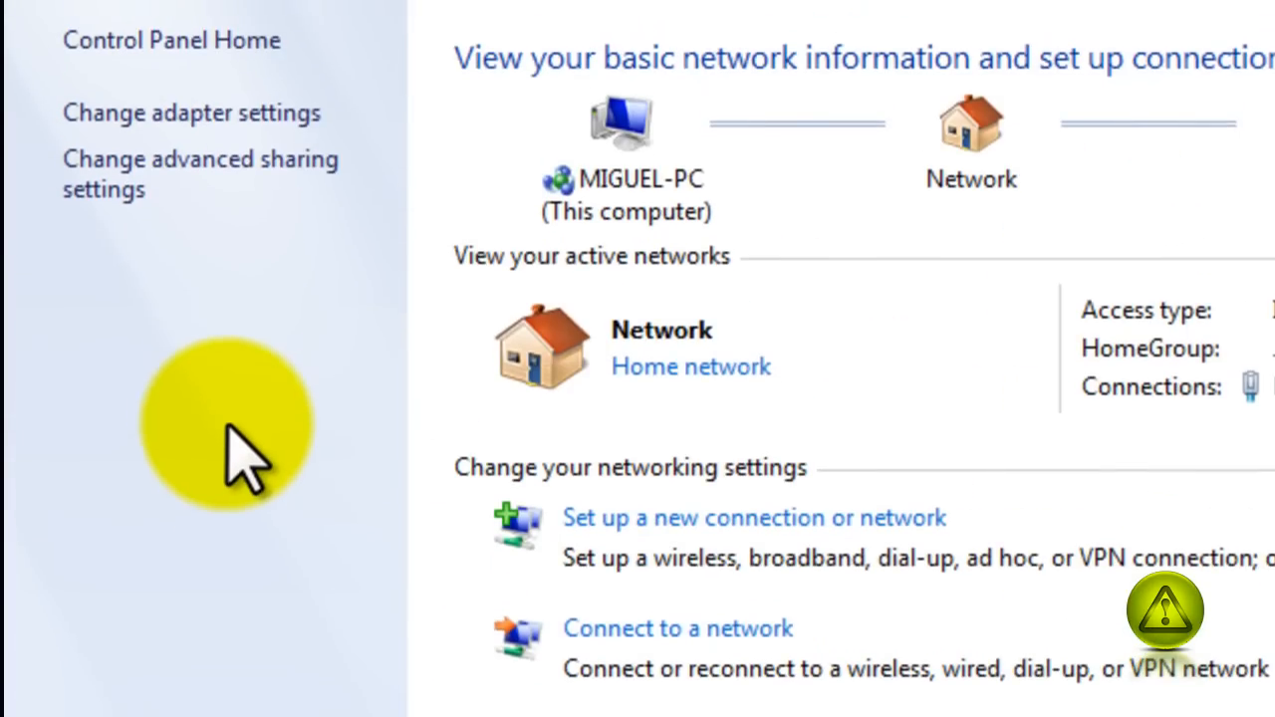
left_click(190, 112)
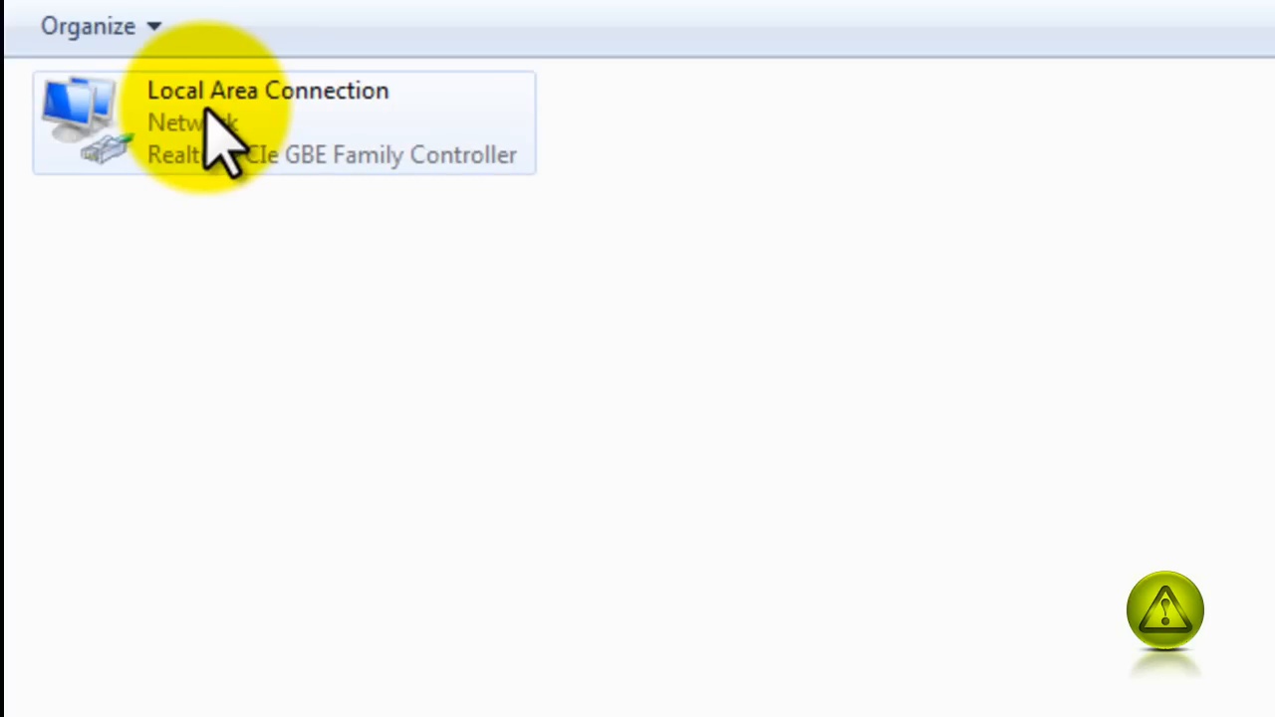
right_click(199, 120)
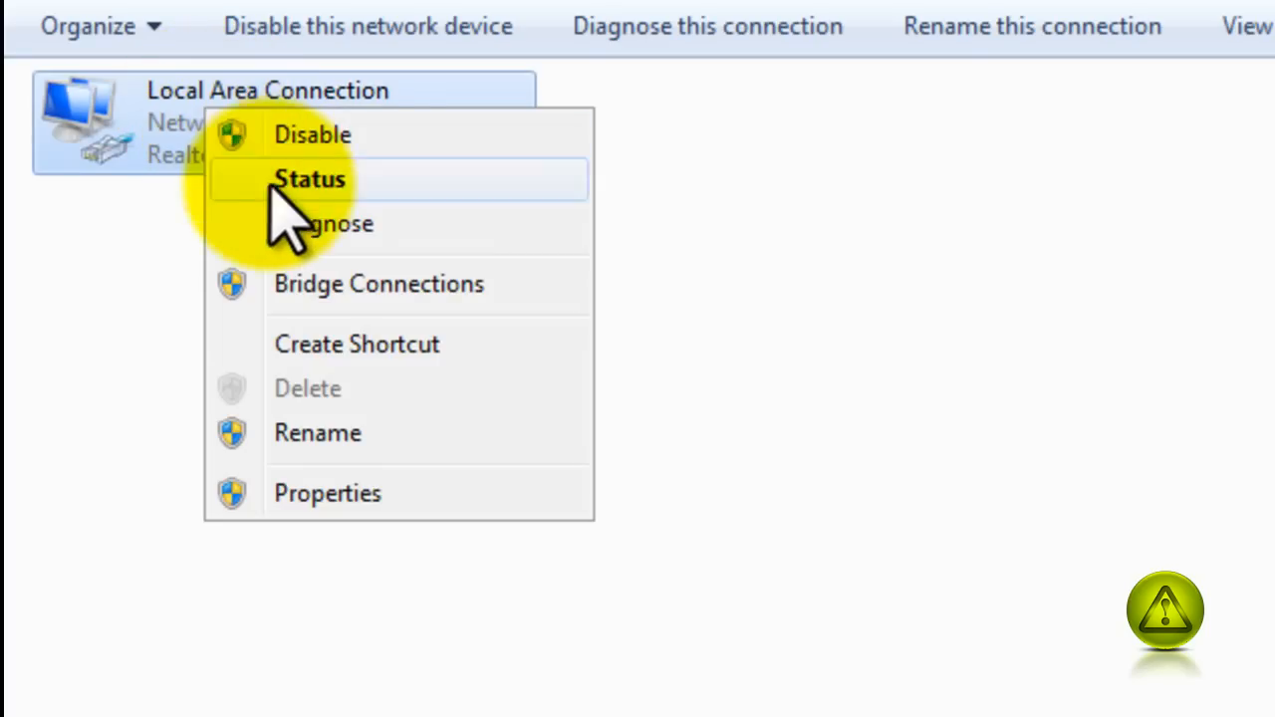
left_click(327, 492)
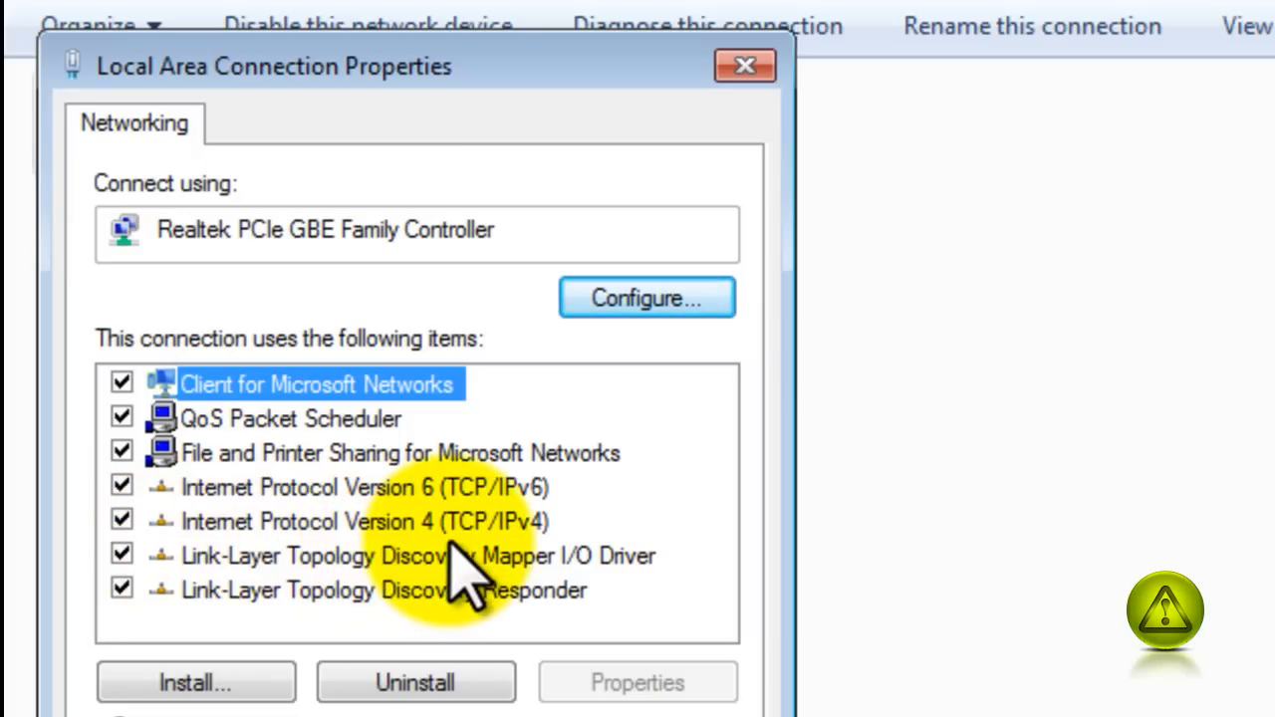
left_click(364, 521)
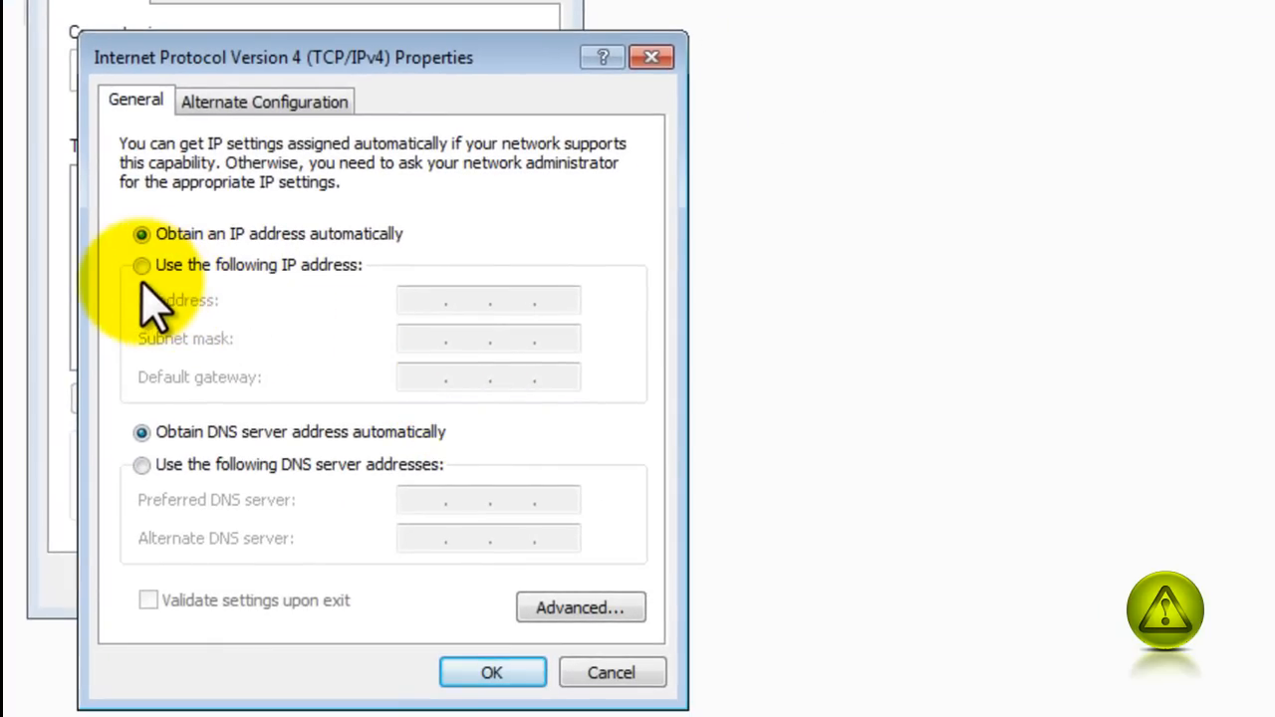
- Set static IP 192.168.1.100, mask 255.255.255.0, gateway and preferred DNS 192.168.1.1
left_click(141, 265)
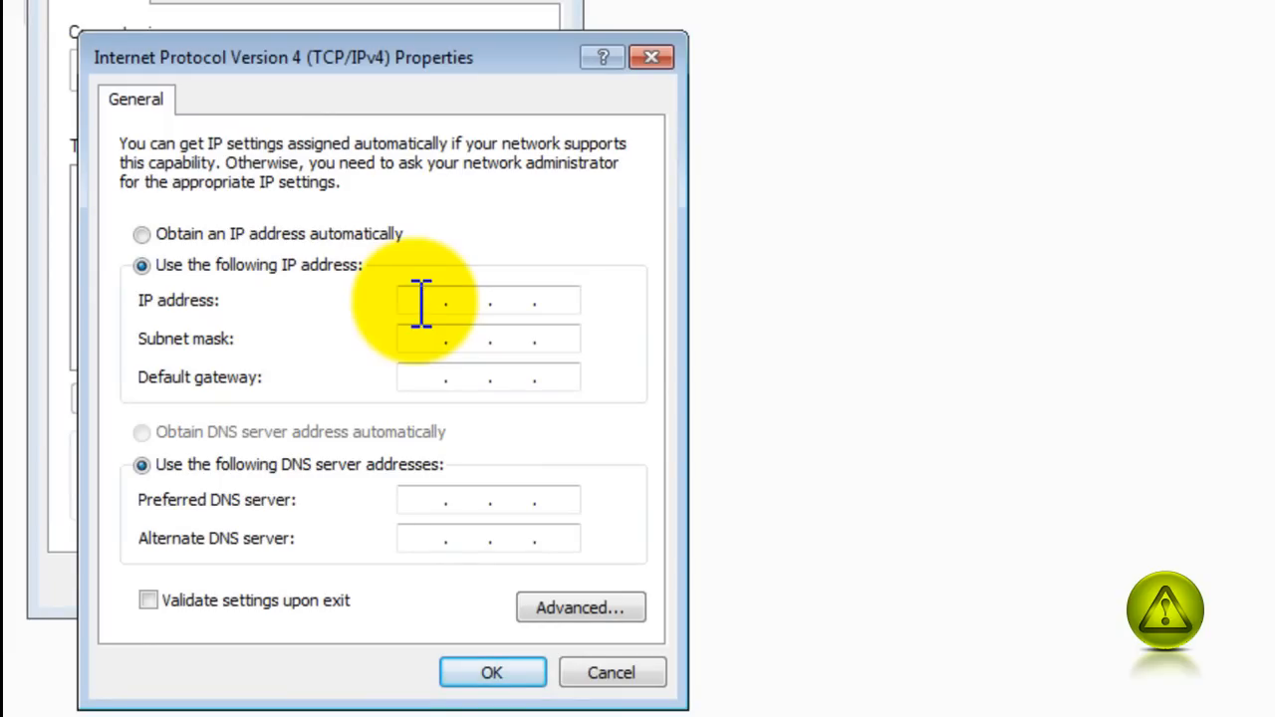
type("192.1")
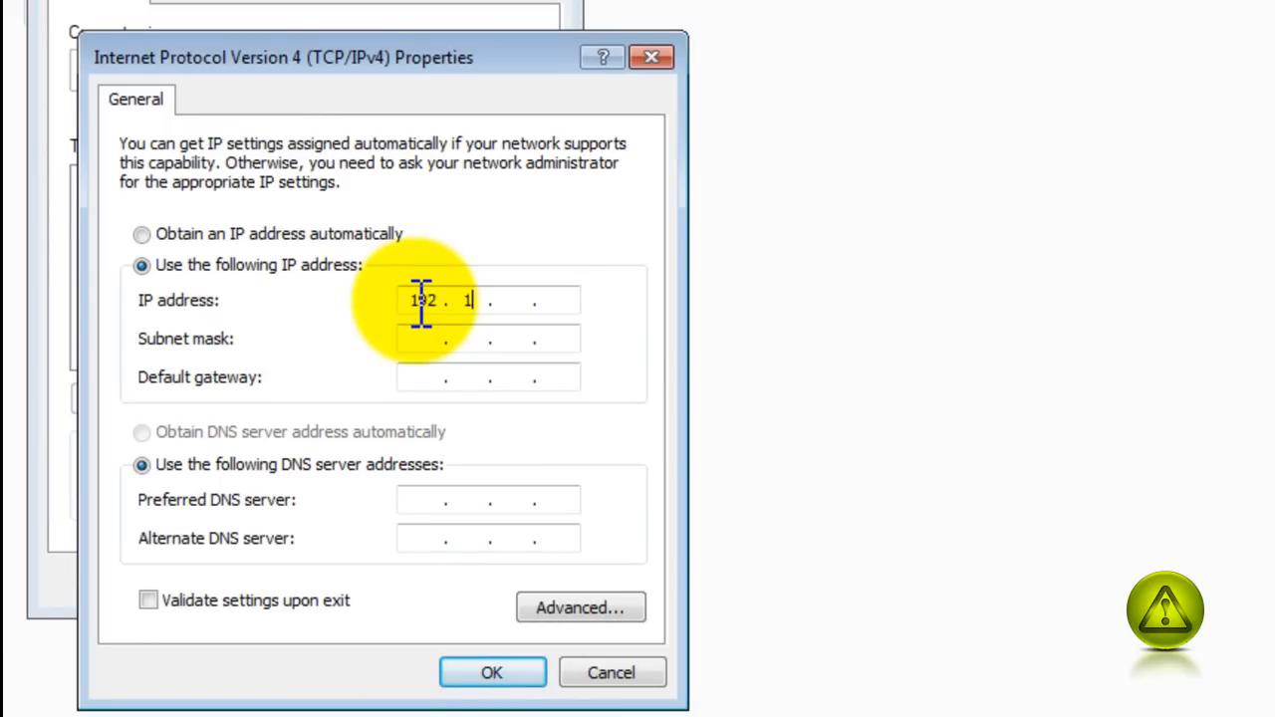
type("168")
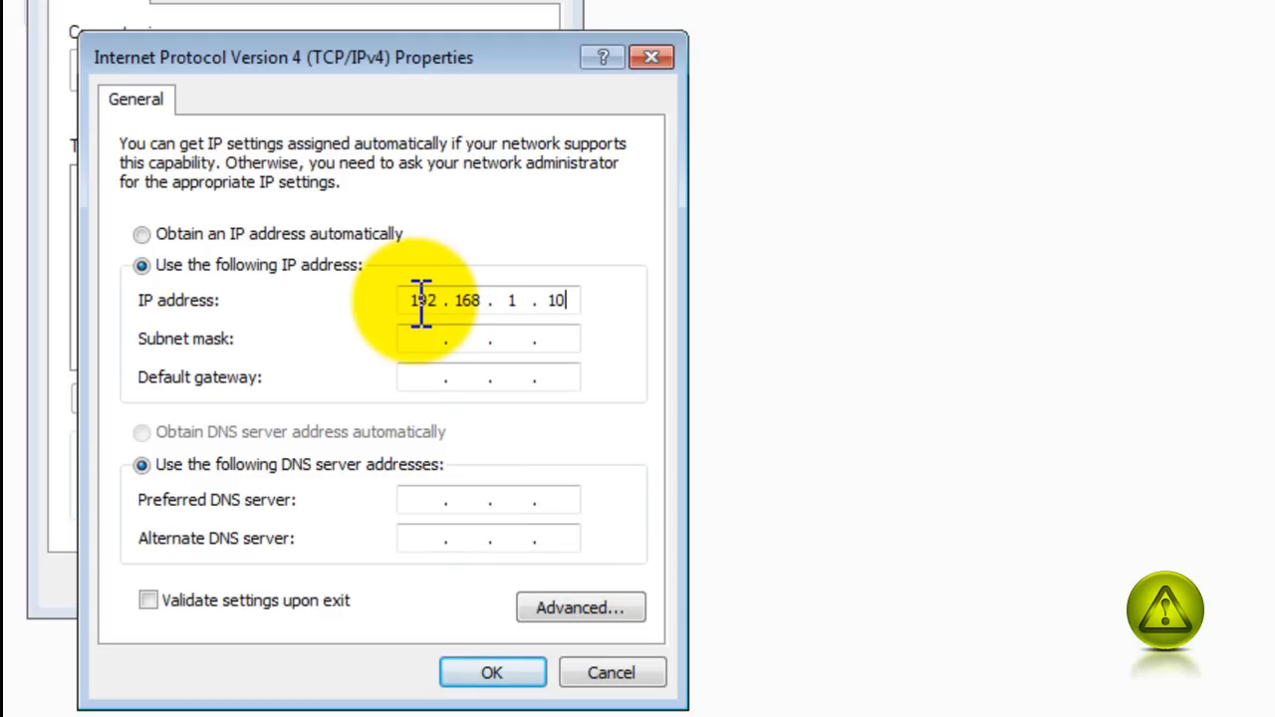
type("0")
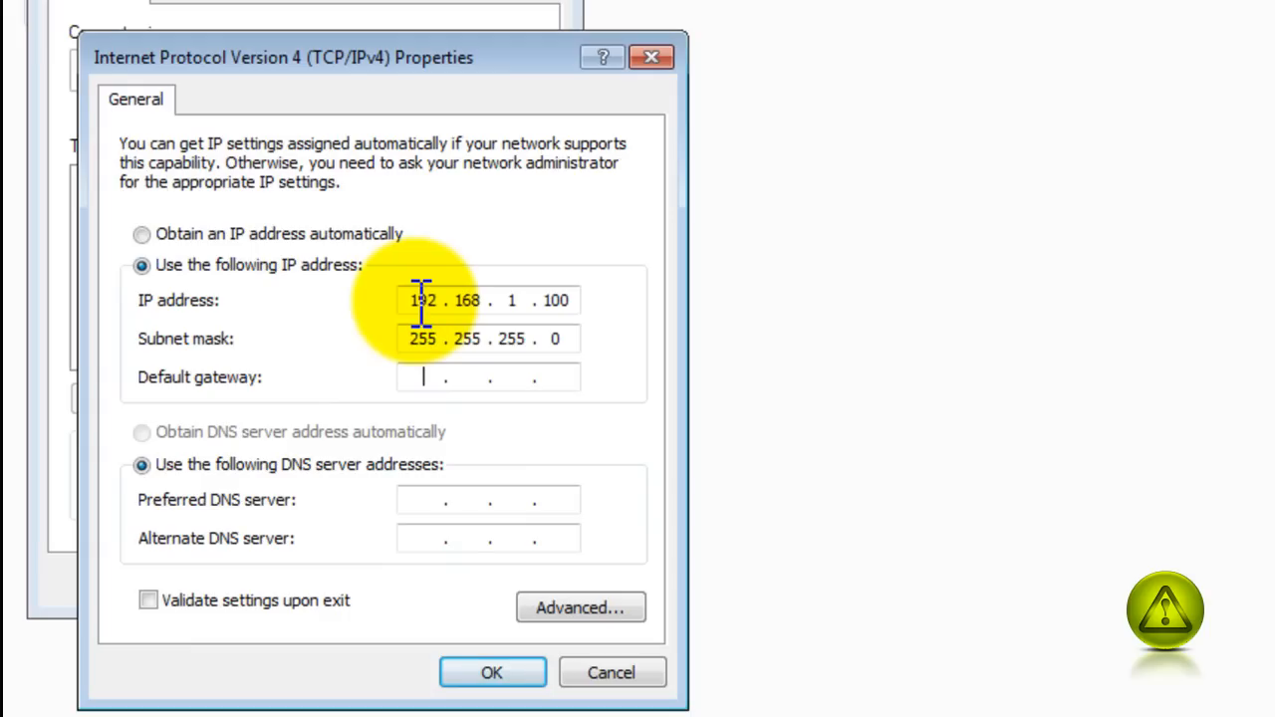
type("192 . 168 . 1 . 1")
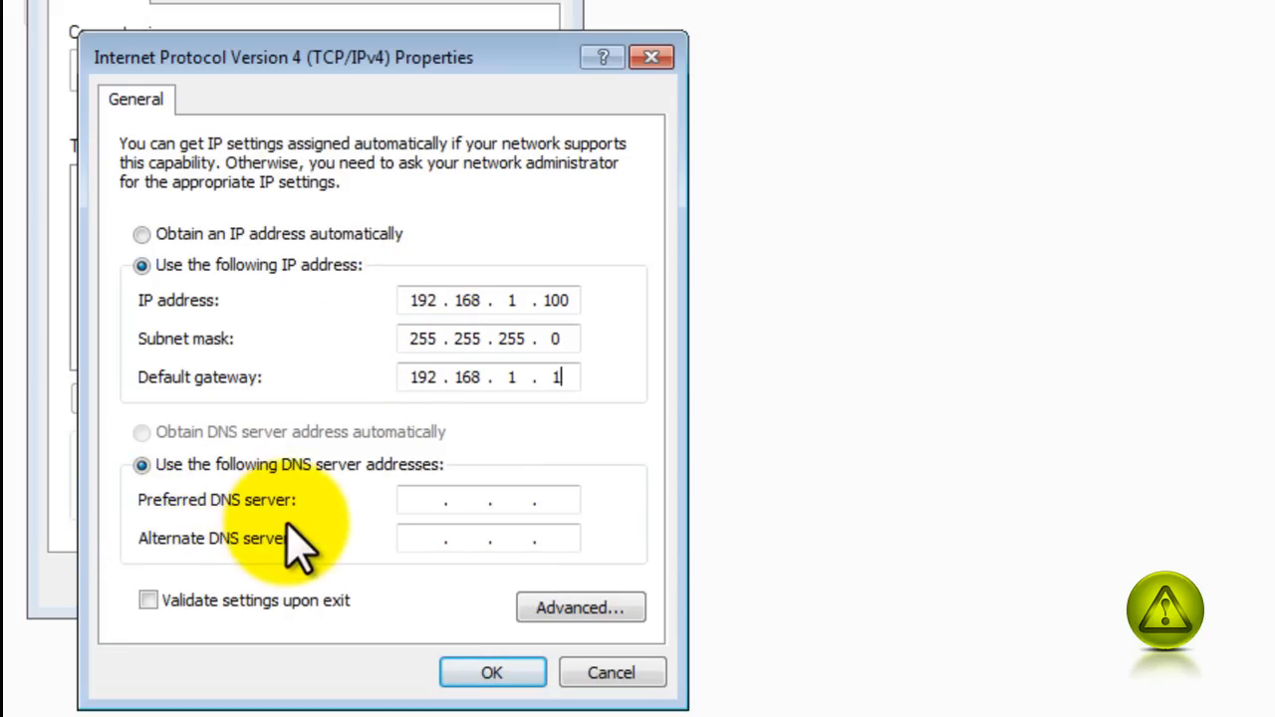
mouse_move(592, 419)
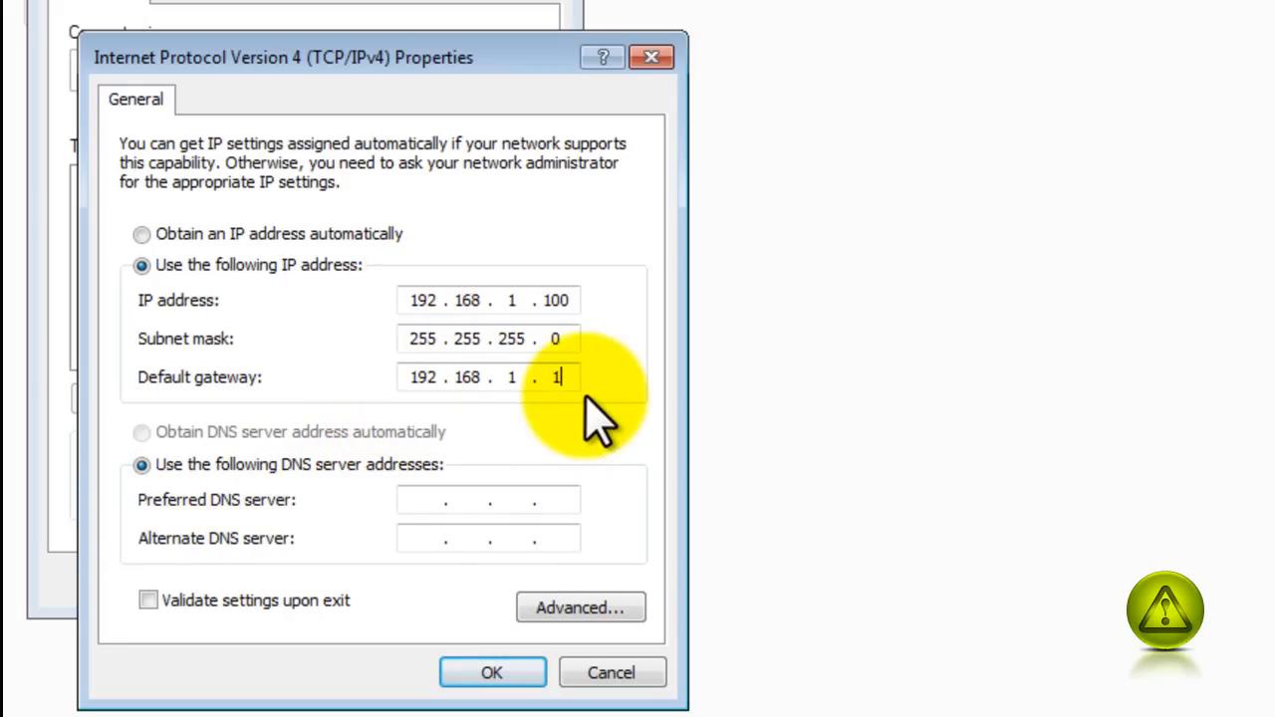
mouse_move(789, 478)
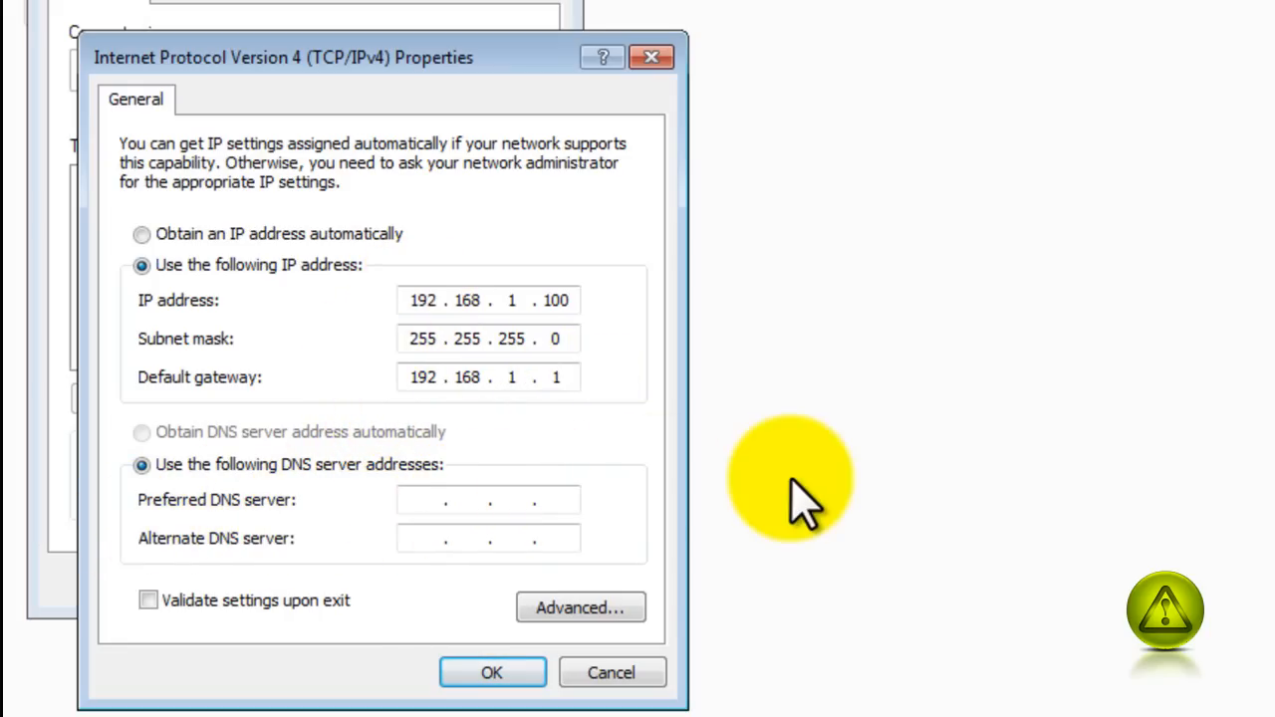
type("192 . 168 . 1 . 1")
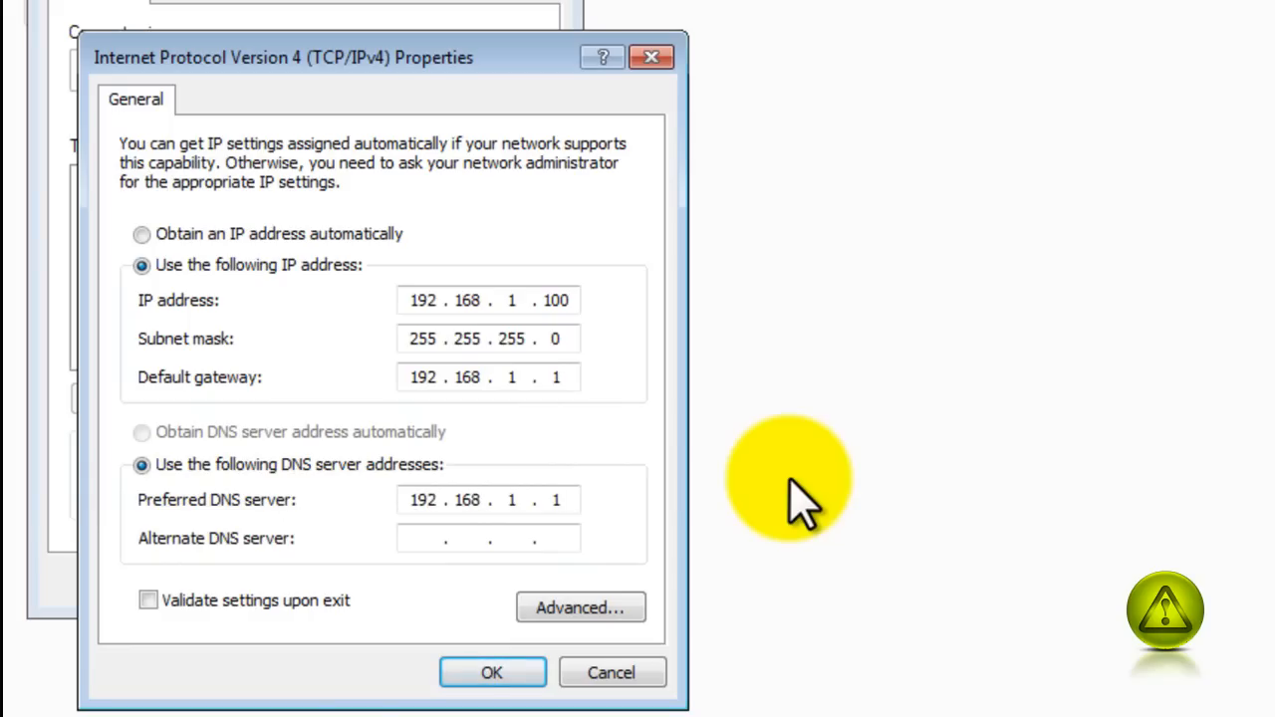
left_click(488, 500)
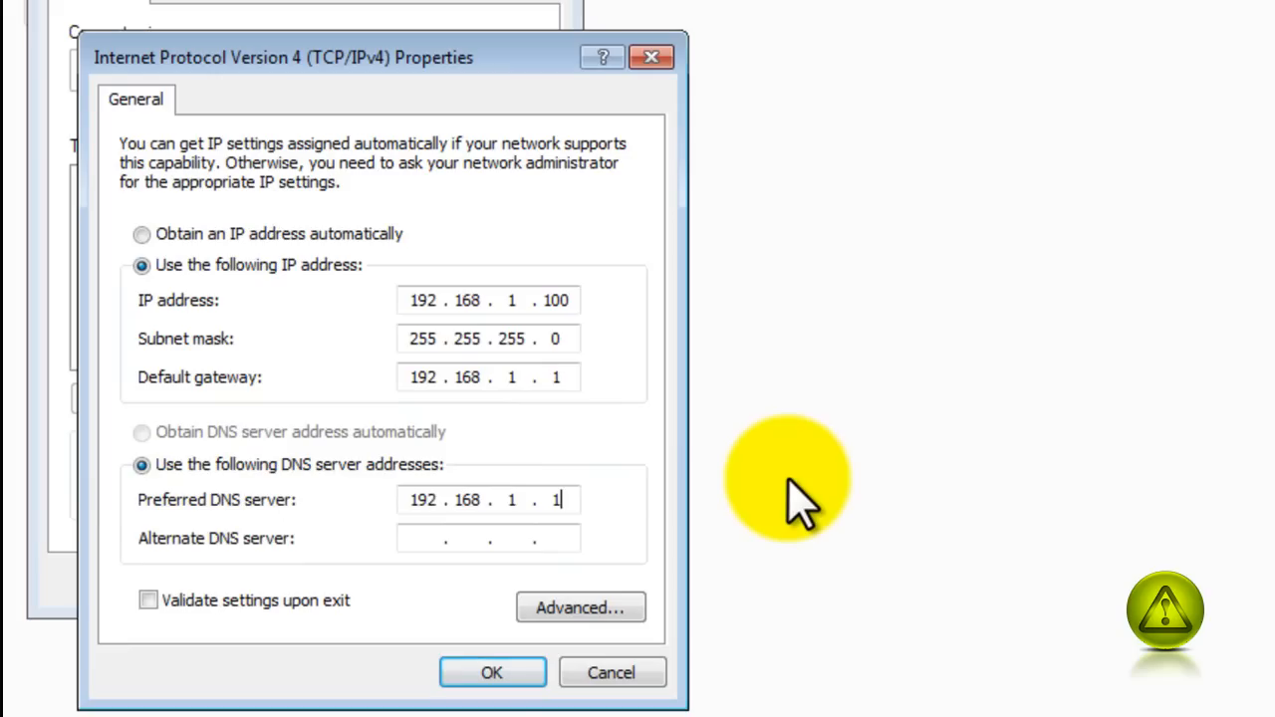
mouse_move(791, 508)
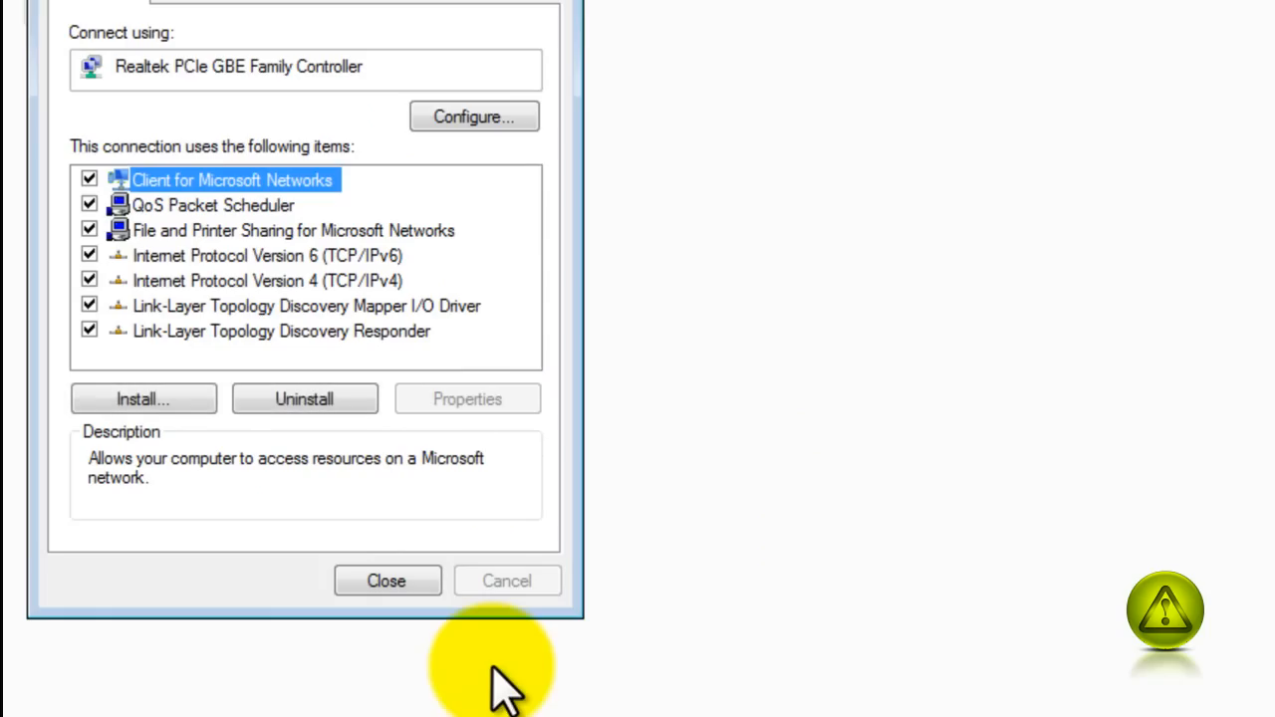
mouse_move(428, 592)
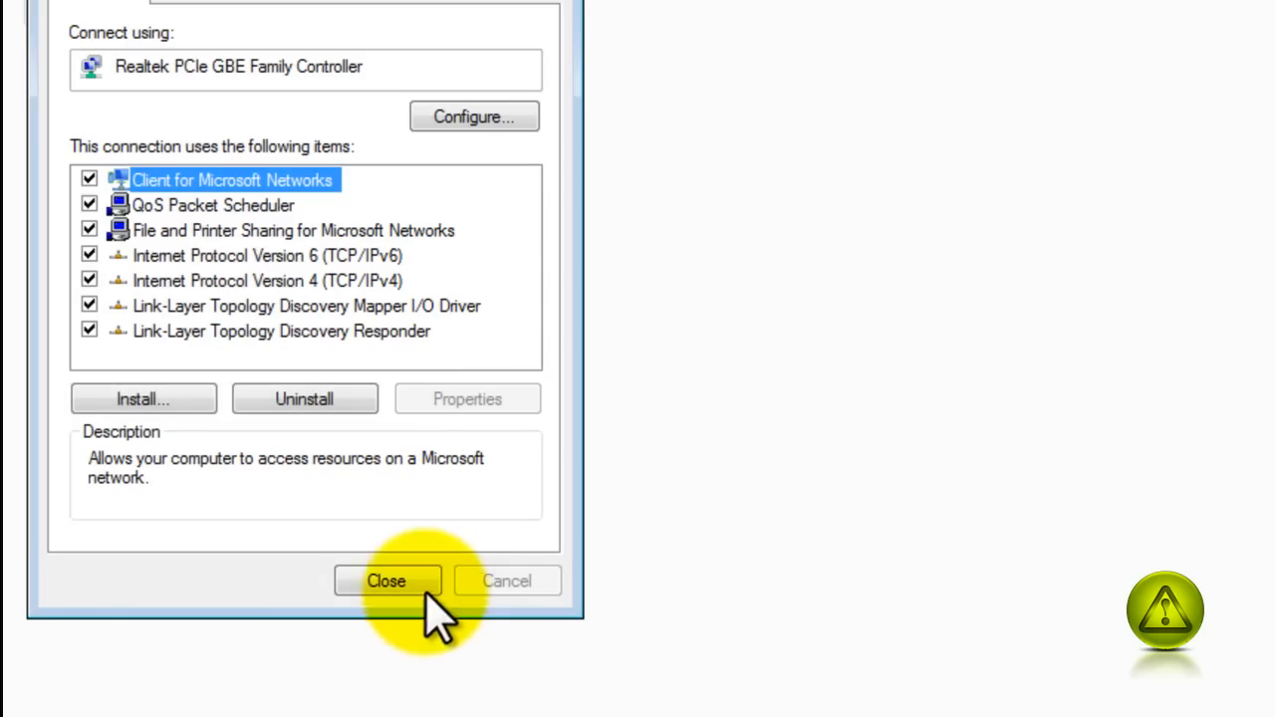
- Close the Local Area Connection properties and launch Internet Explorer
left_click(385, 580)
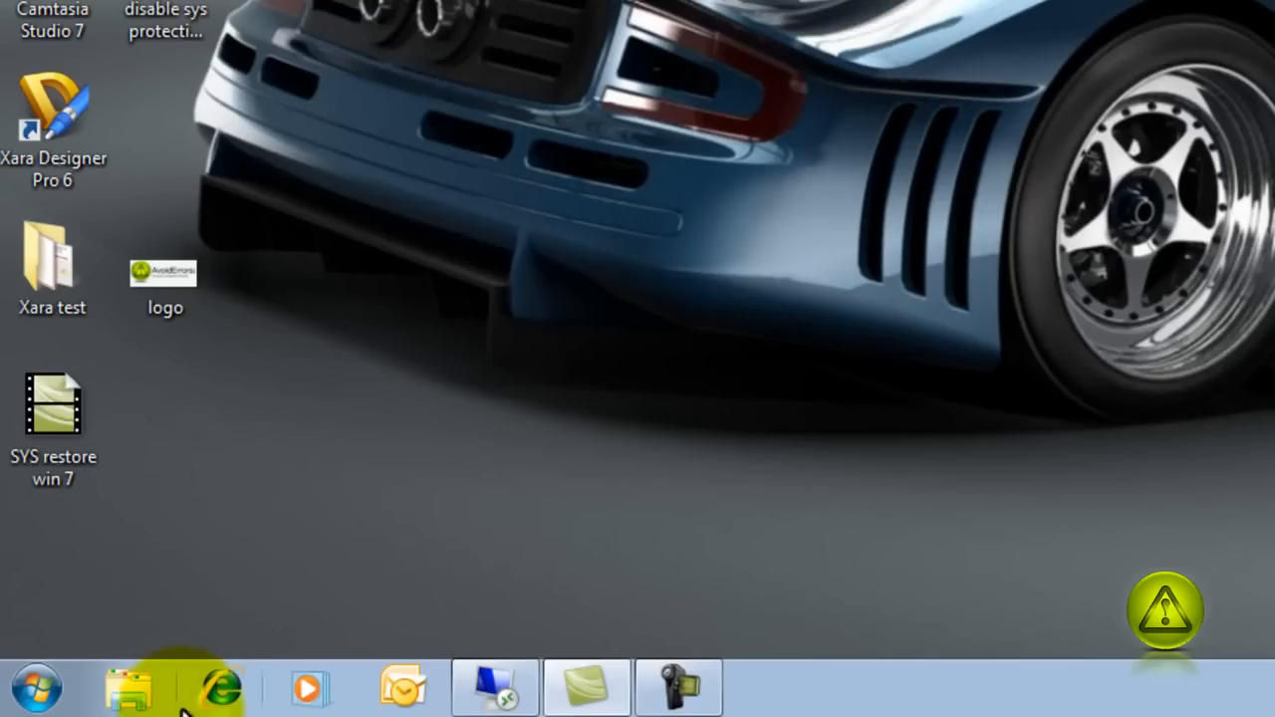
left_click(221, 687)
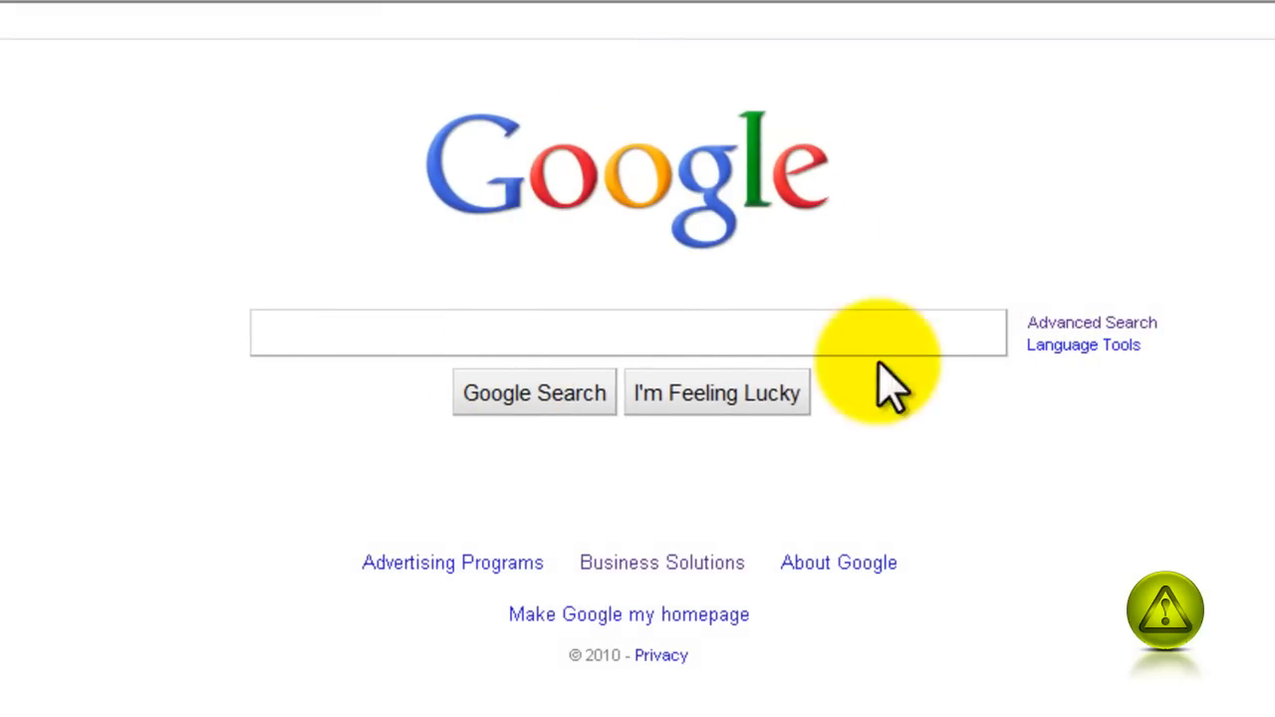
mouse_move(458, 334)
type("hi")
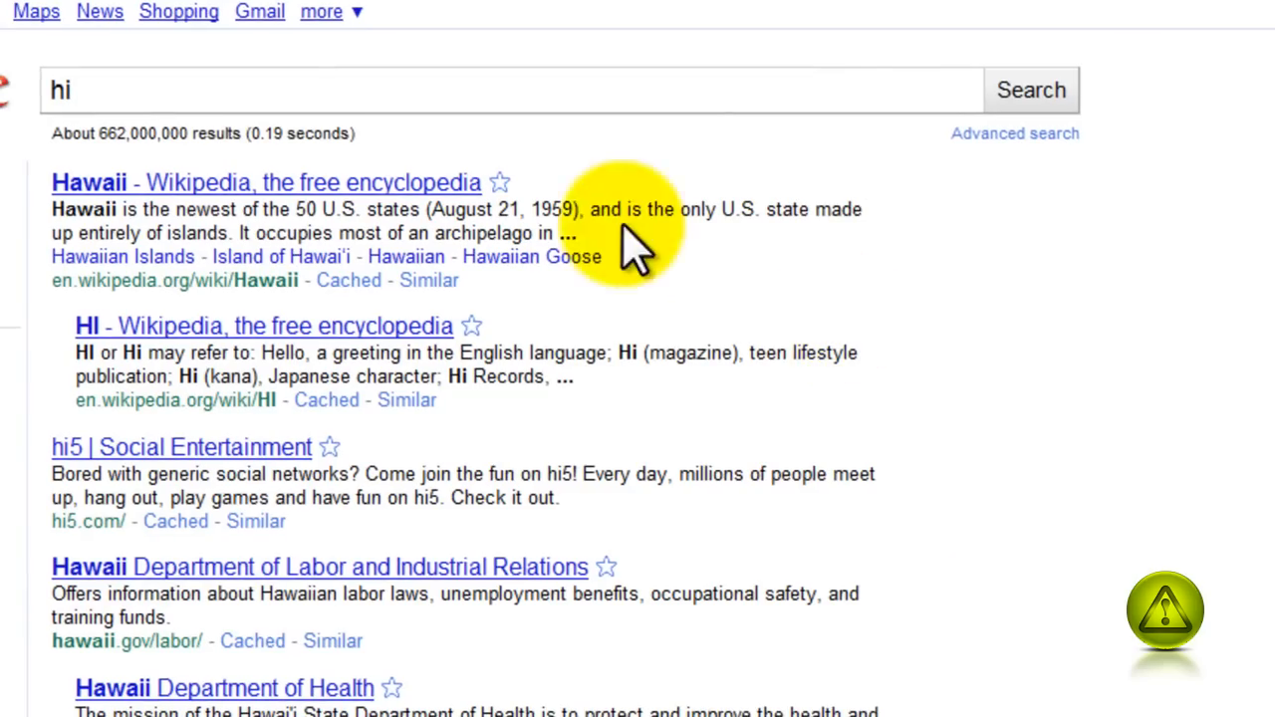
- Scroll through the Google search results for 'hi'
scroll("up", 3)
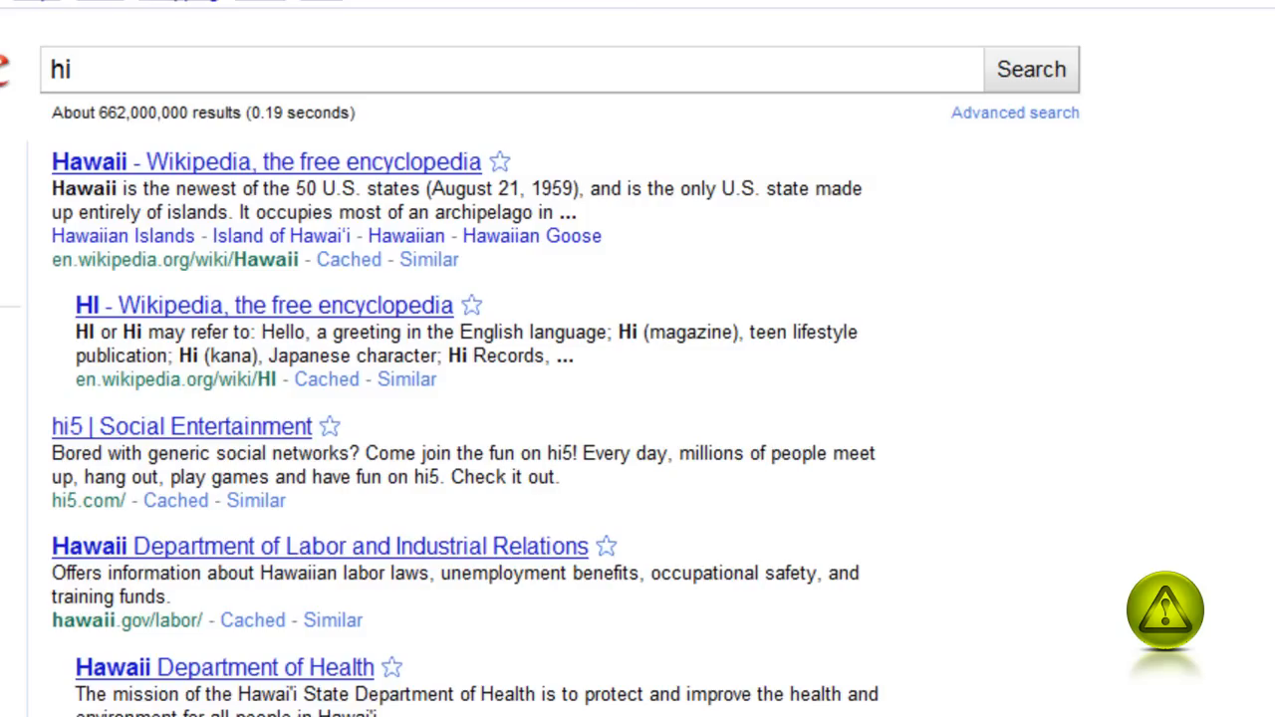
scroll("up", 3)
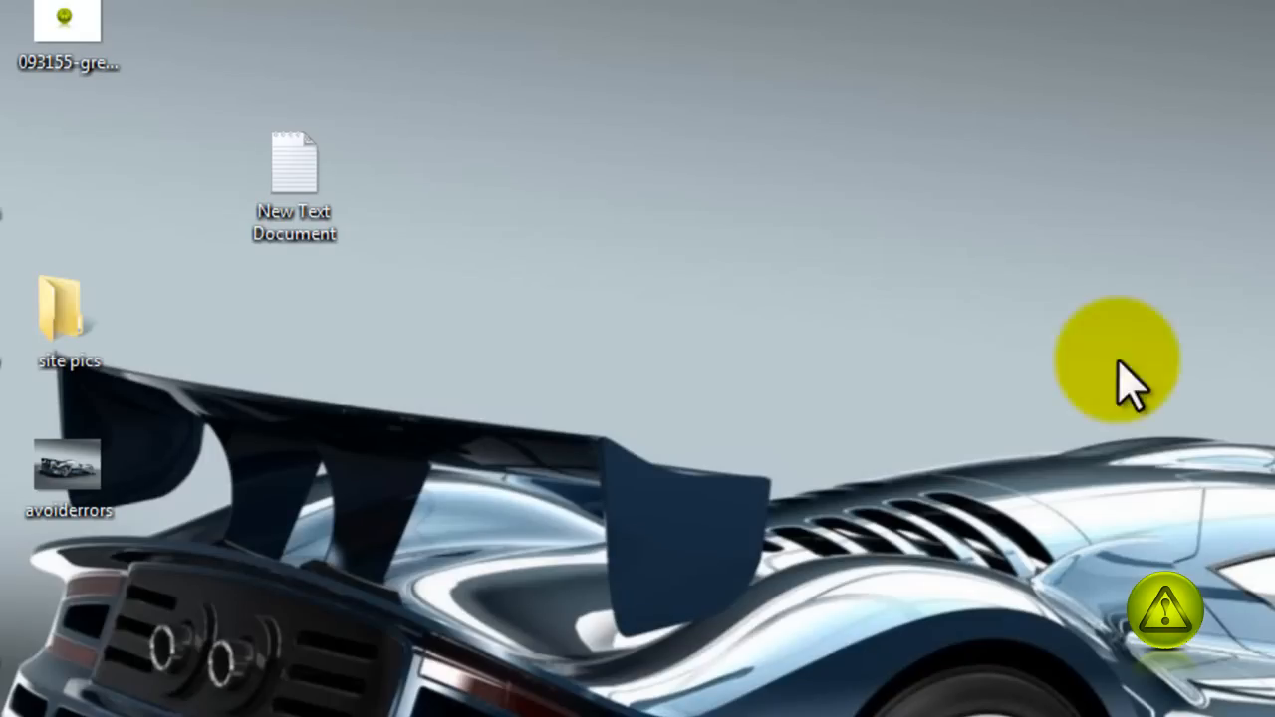
mouse_move(876, 538)
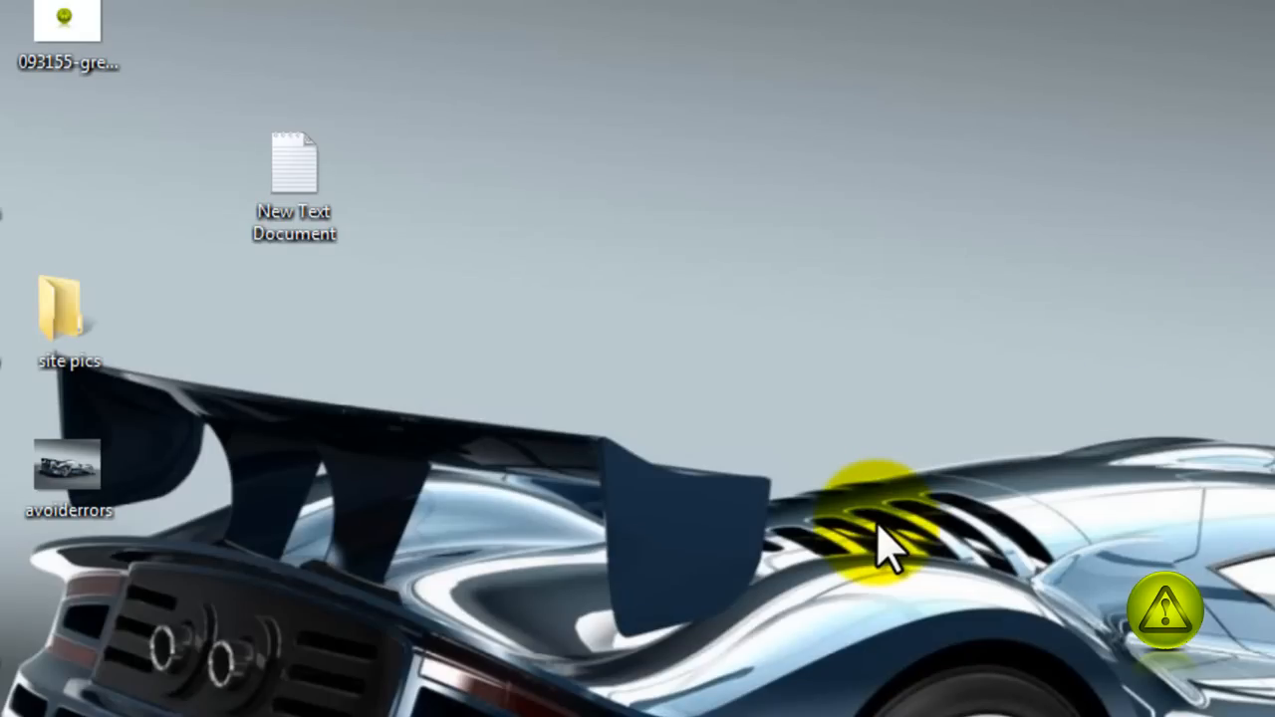